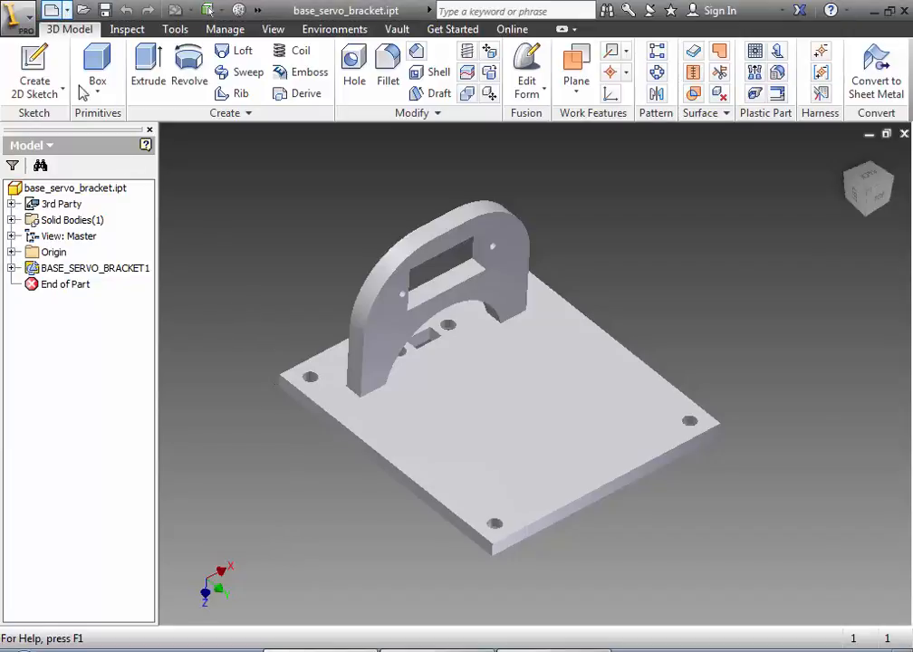
Create a new Standard (in).ipt part, Part3, glancing at the base_servo_bracket part and back.
click(55, 11)
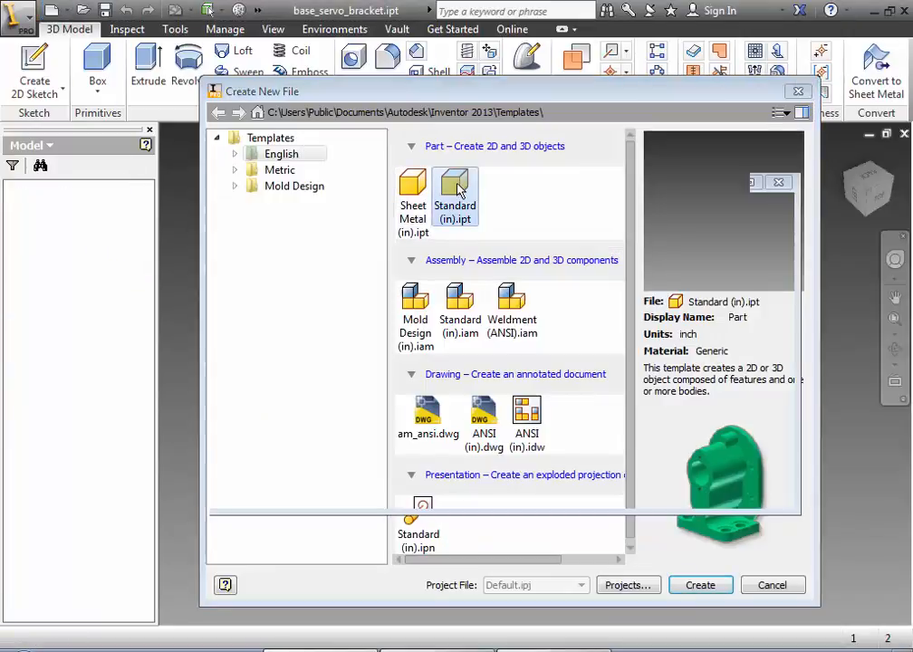
click(699, 584)
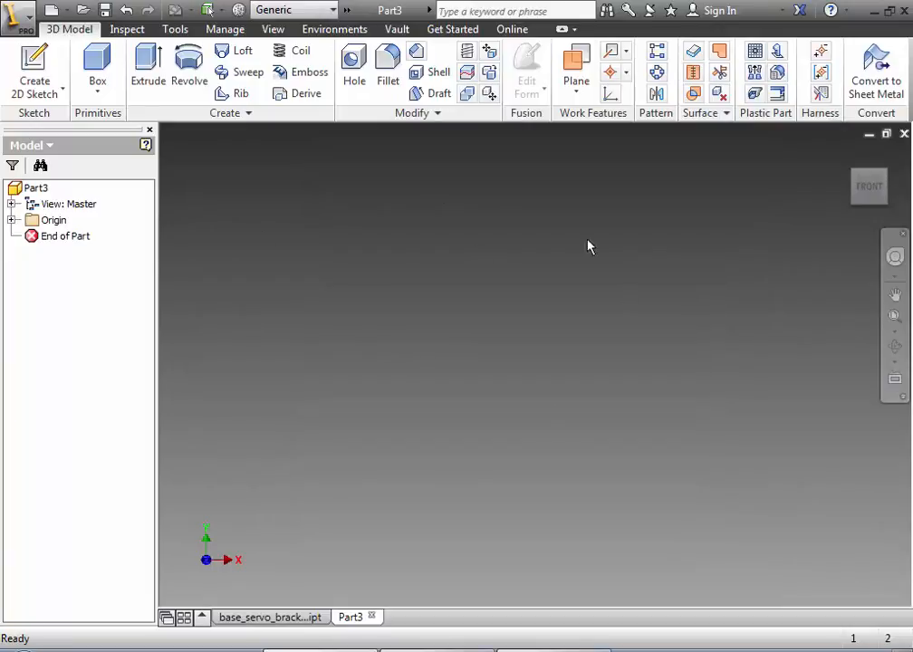
mouse_move(322, 623)
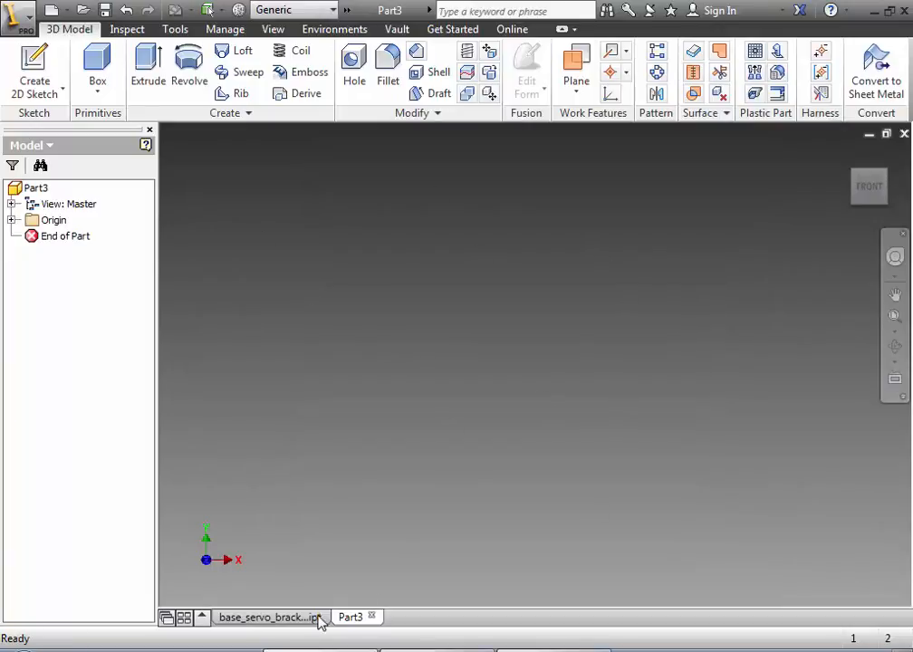
click(268, 616)
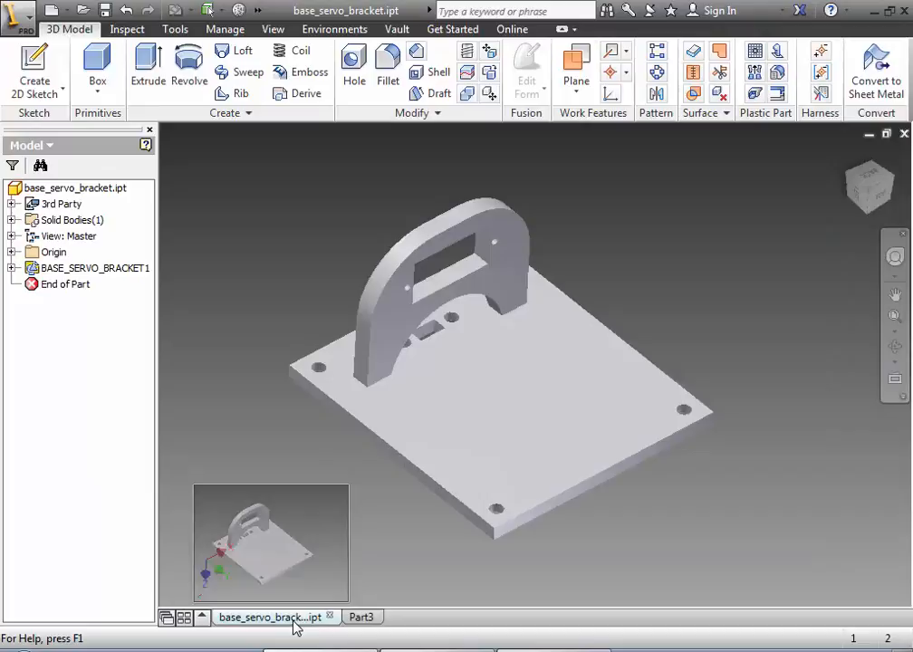
click(363, 616)
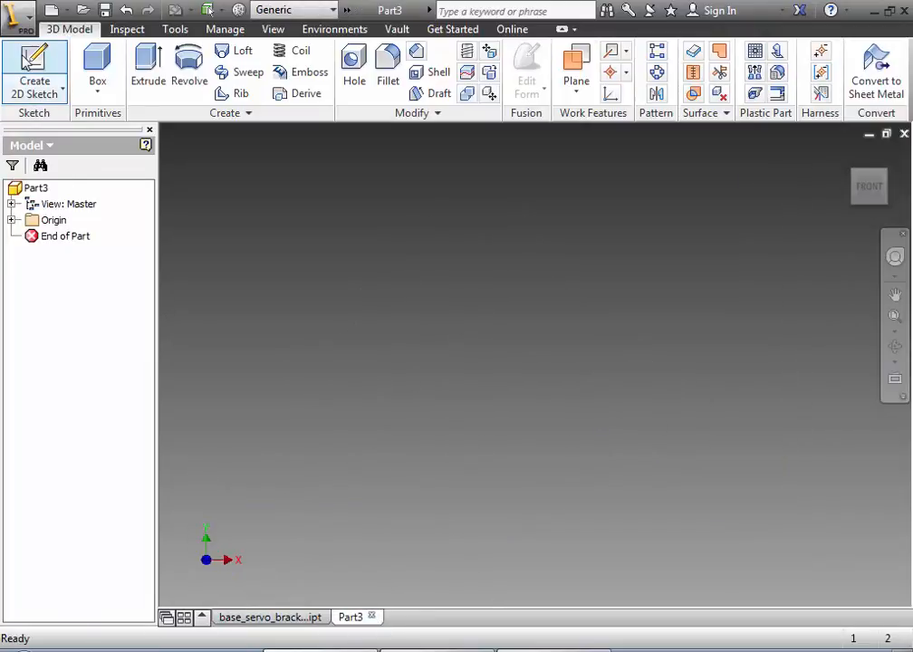
Sketch a centre-point rectangle at the origin dimensioned 2.75 x 2.75 in and finish the sketch.
click(33, 73)
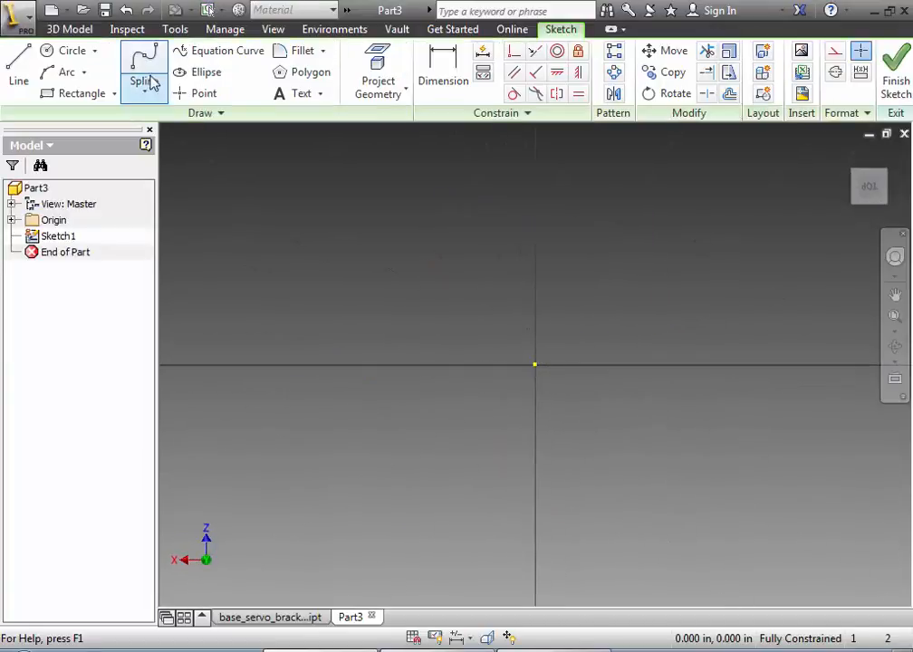
click(114, 94)
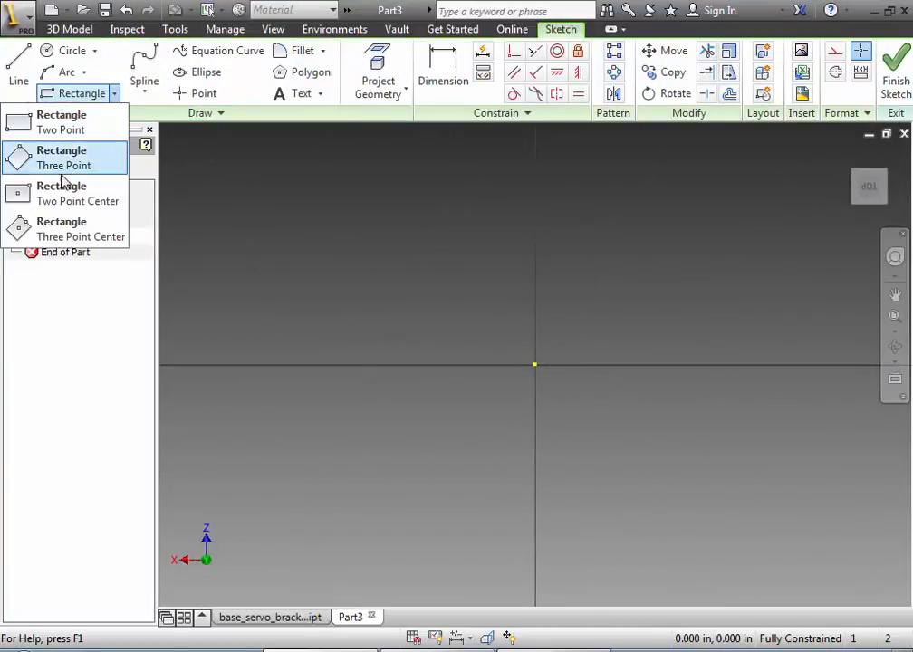
click(62, 228)
text(2)
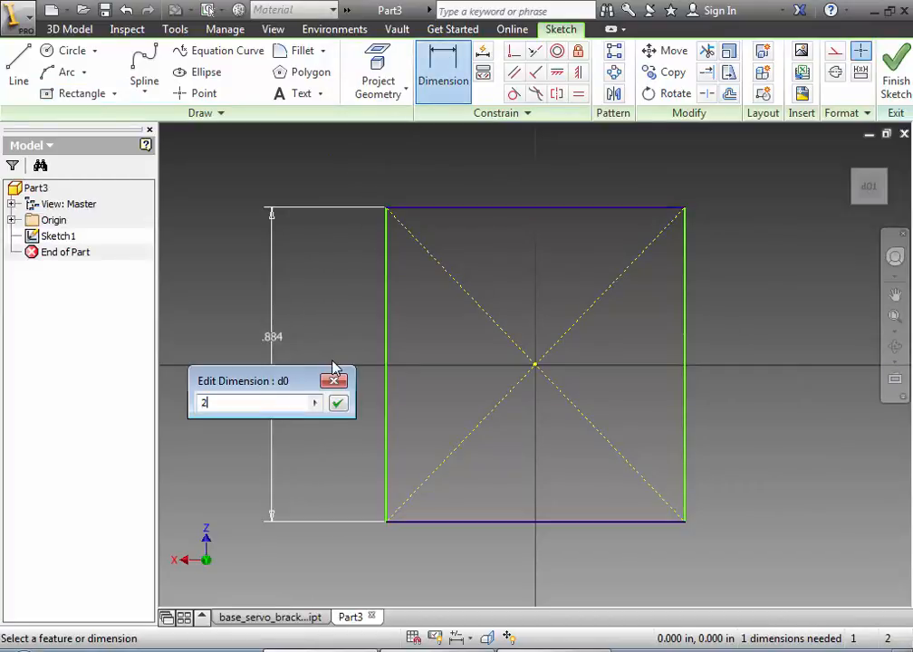
click(337, 402)
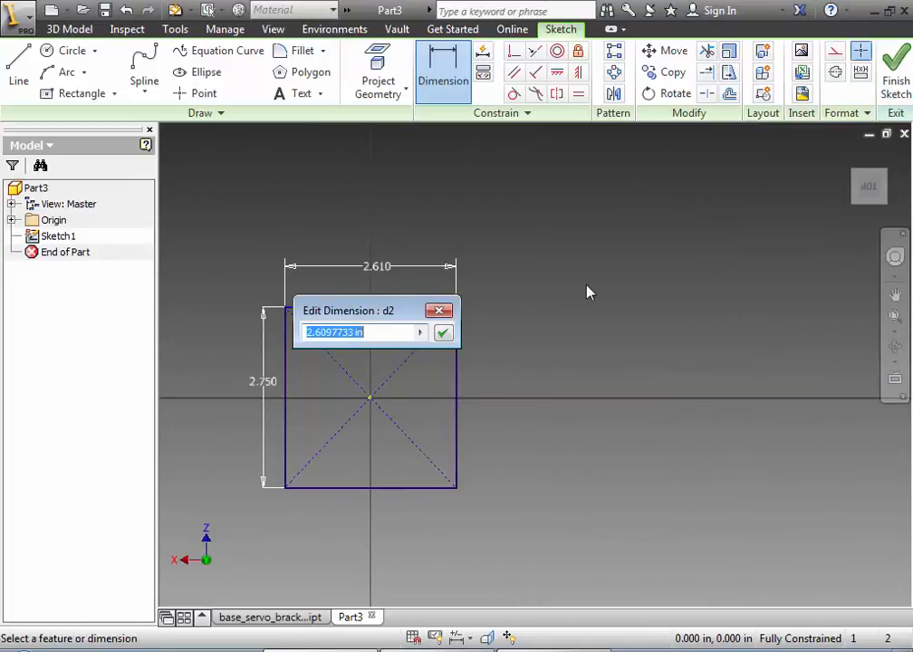
click(443, 332)
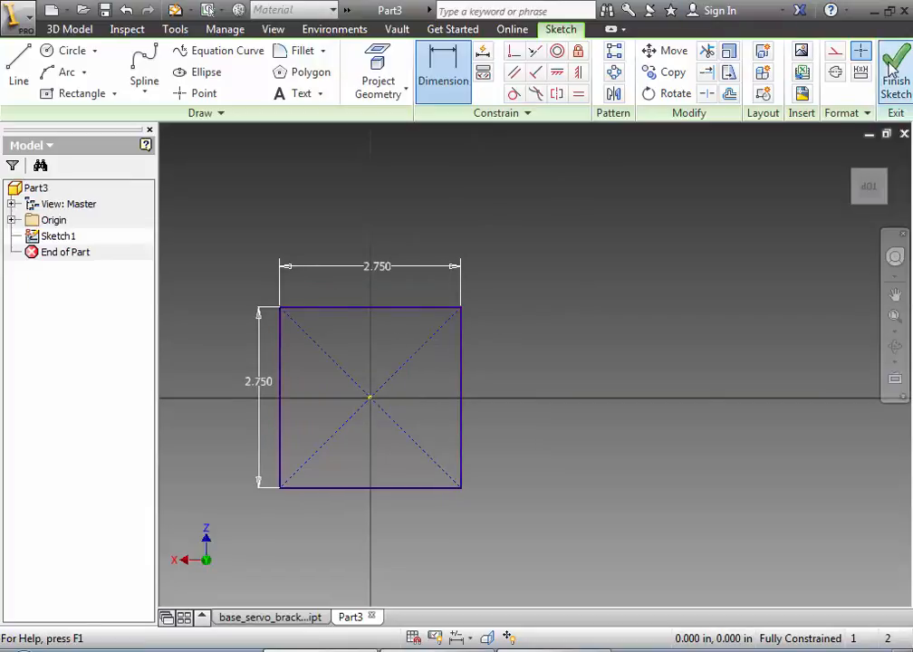
click(895, 69)
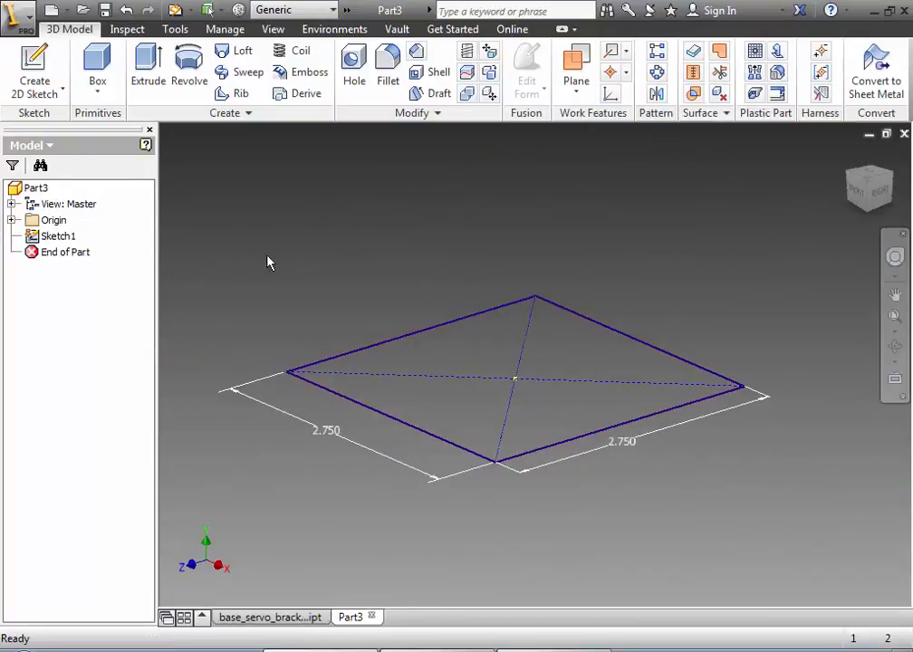
Extrude the square sketch 2 in into solid block Extrusion1.
click(147, 80)
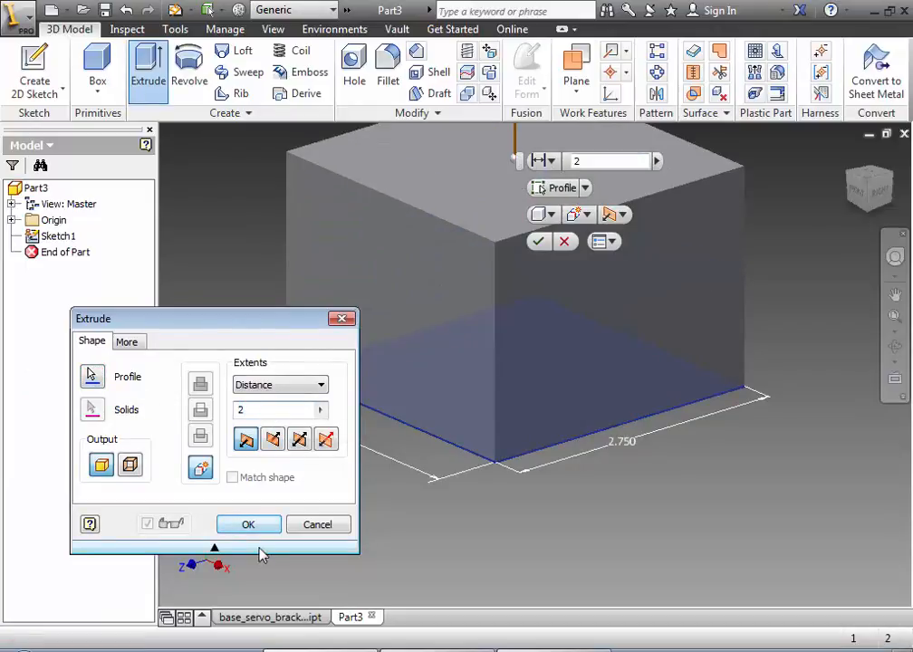
click(248, 526)
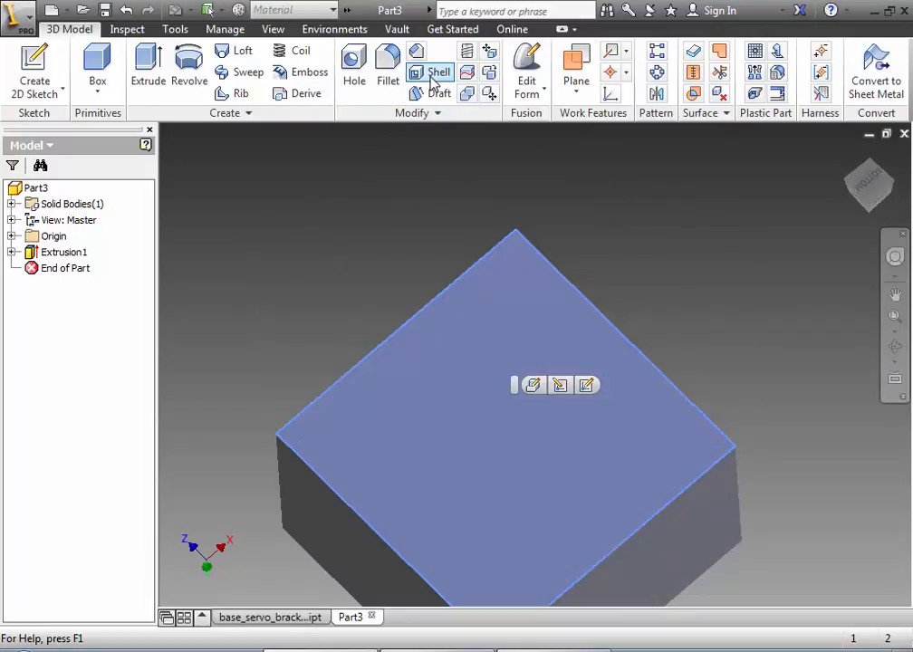
Shell the block removing the top face into an open thin-walled box, then view it from above.
click(439, 72)
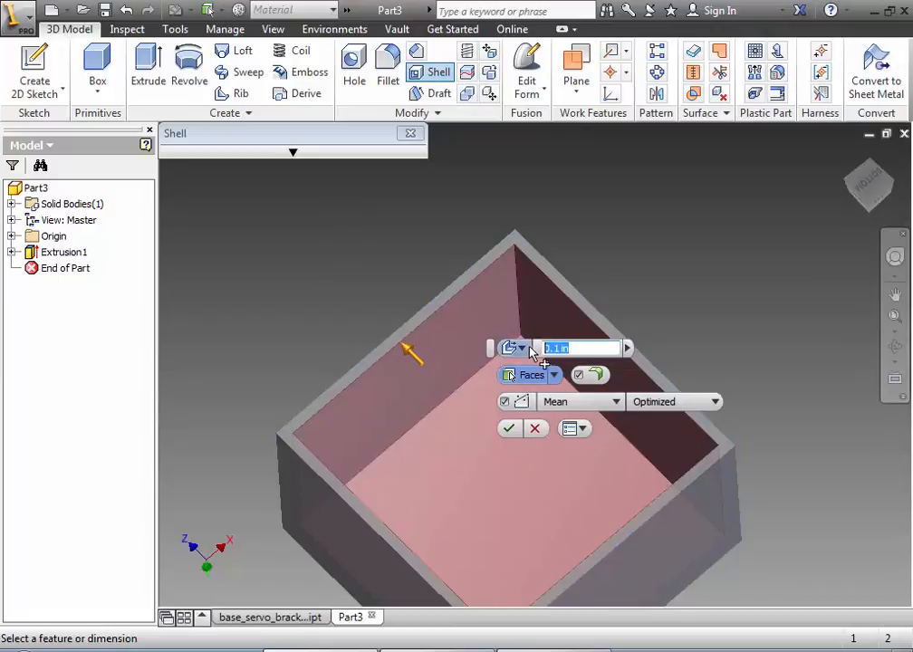
click(510, 427)
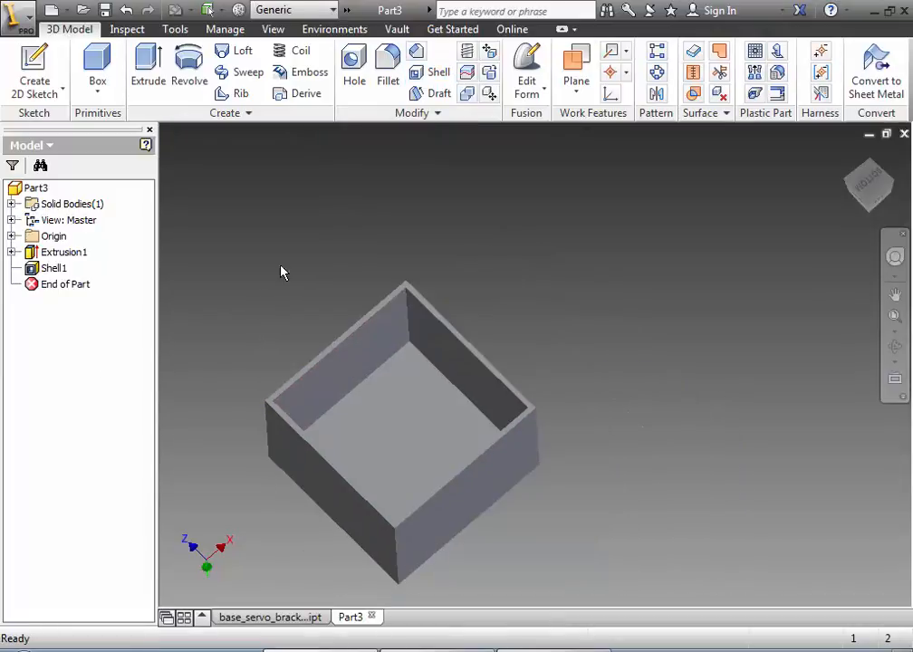
drag(283, 272, 540, 326)
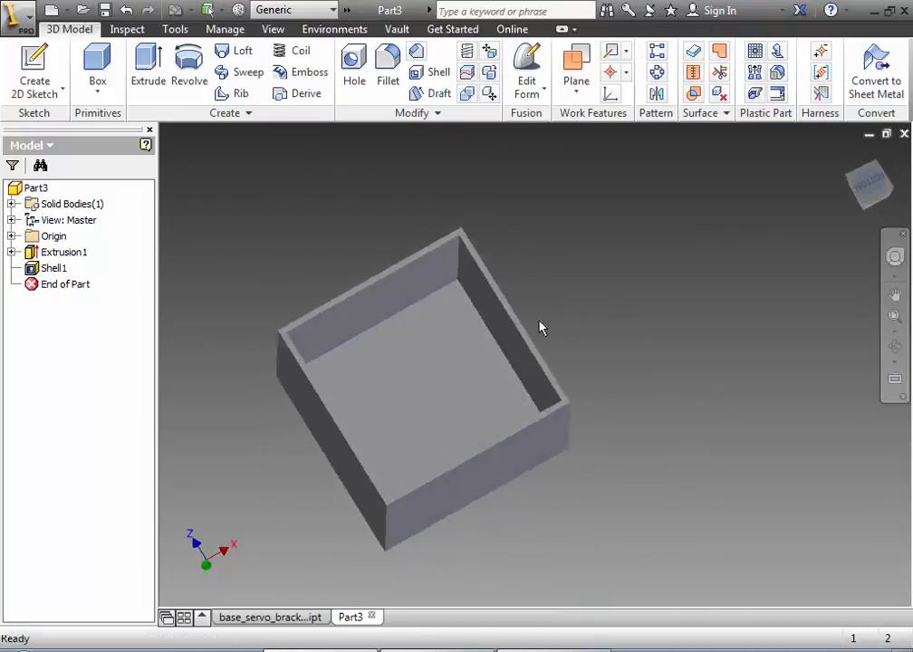
drag(542, 328, 315, 352)
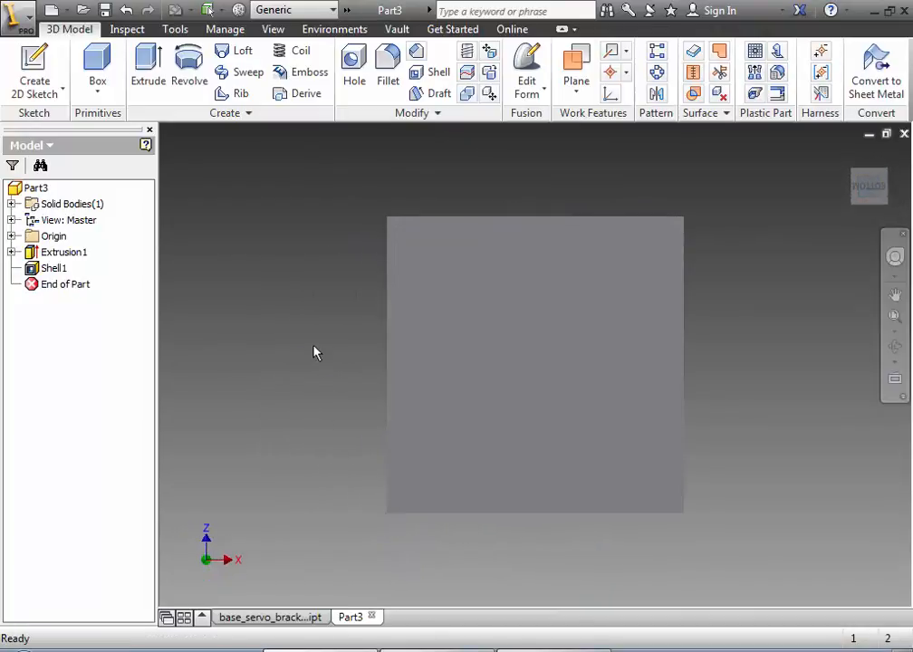
Switch the camera to Orthographic projection so the wall outline shows, and return to 3D Model.
click(272, 29)
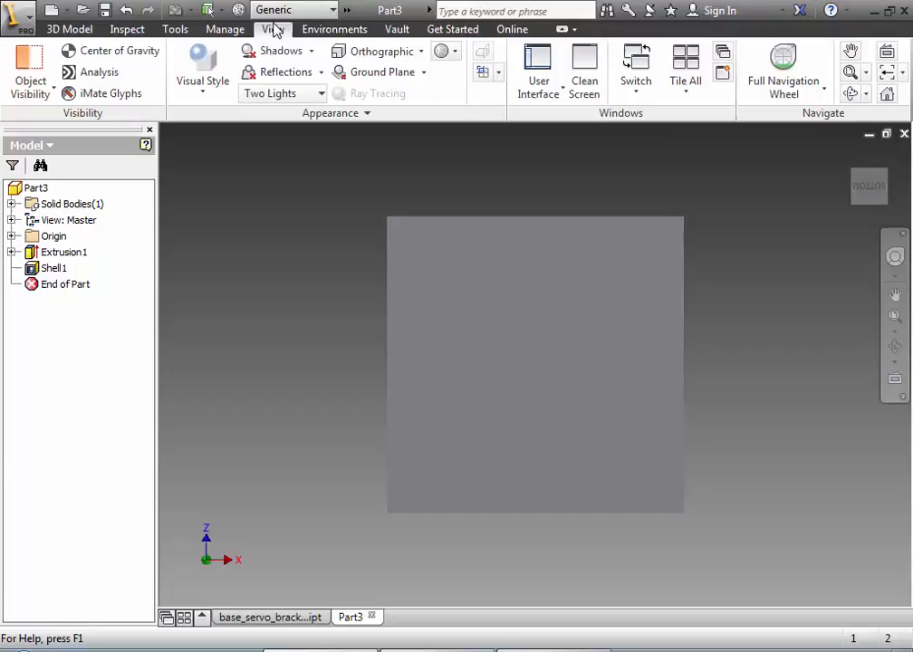
click(203, 72)
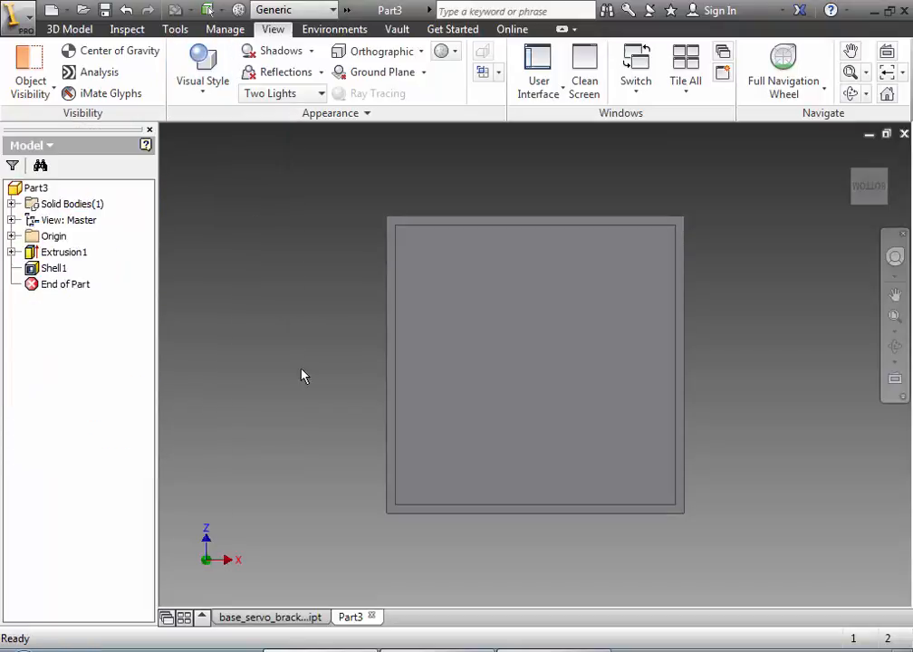
mouse_move(759, 333)
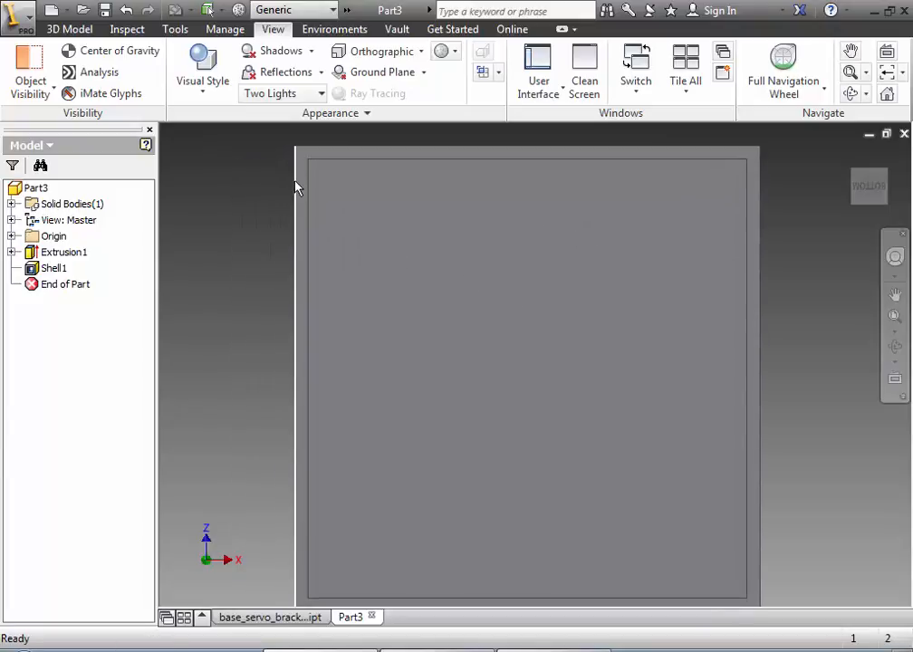
click(69, 29)
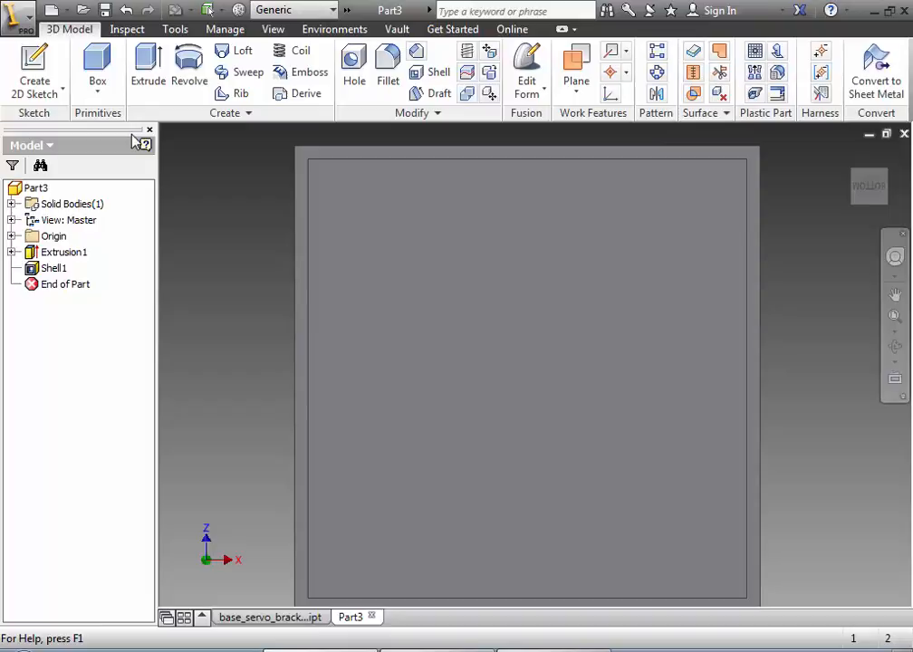
Begin Sketch2 on the box with a corner circle dimensioned to .35 in diameter.
click(34, 70)
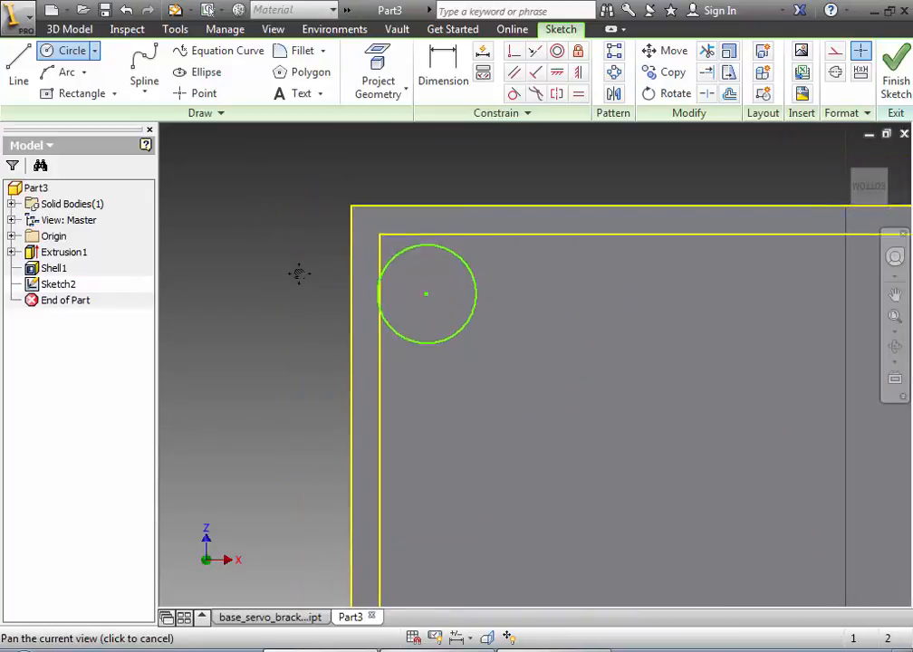
click(442, 72)
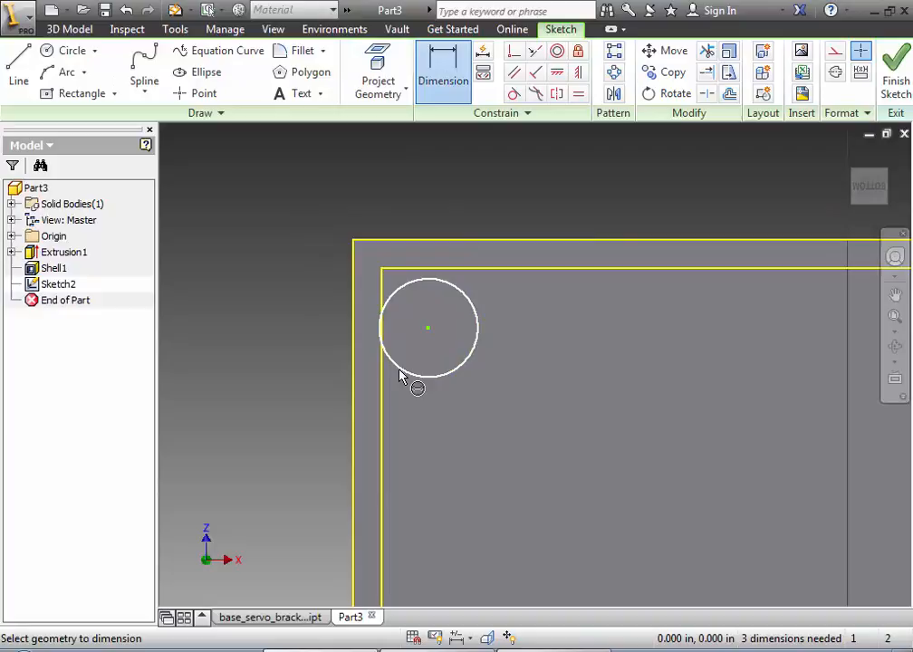
click(428, 326)
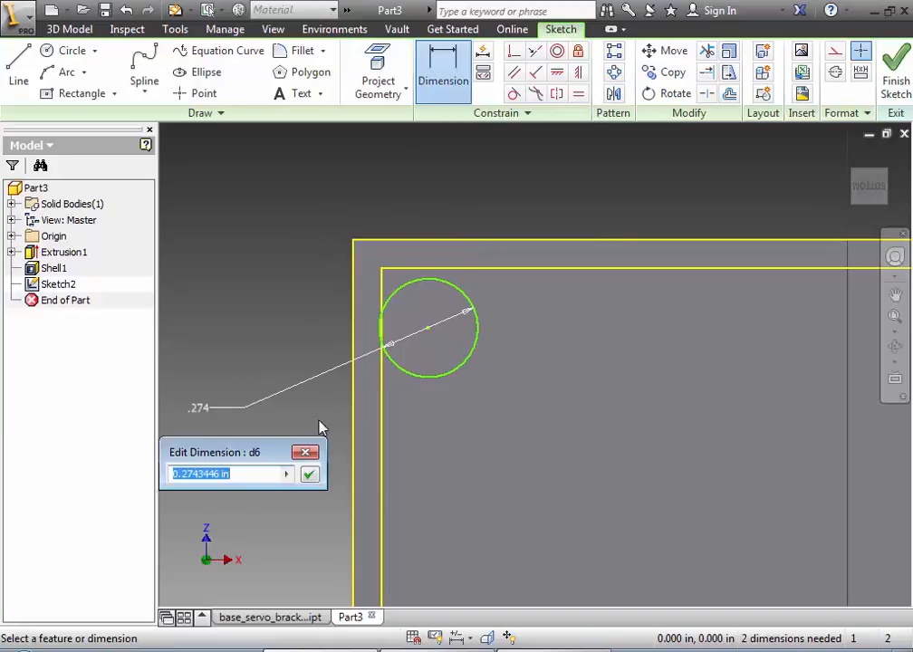
text(.35)
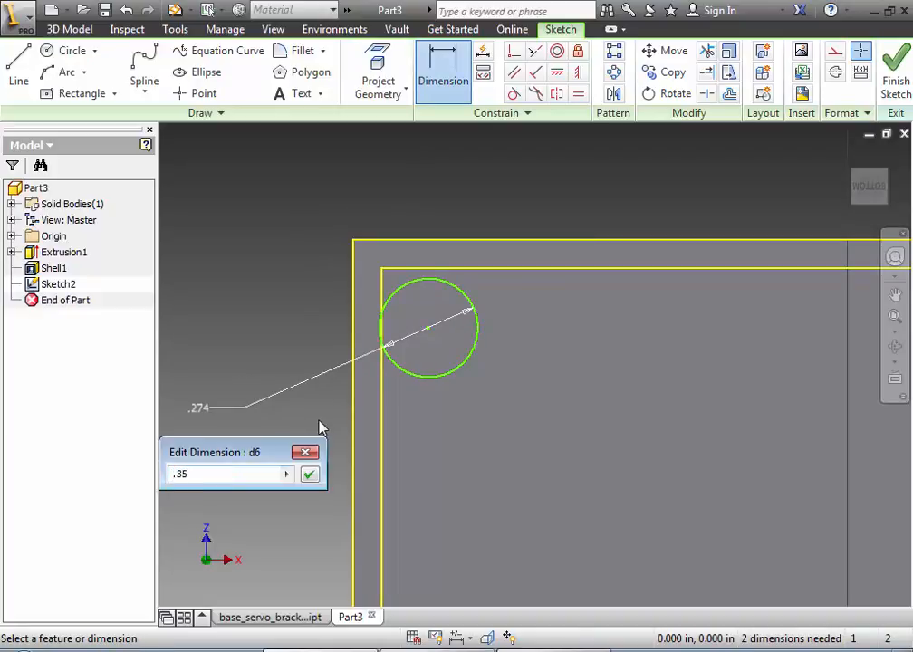
click(310, 475)
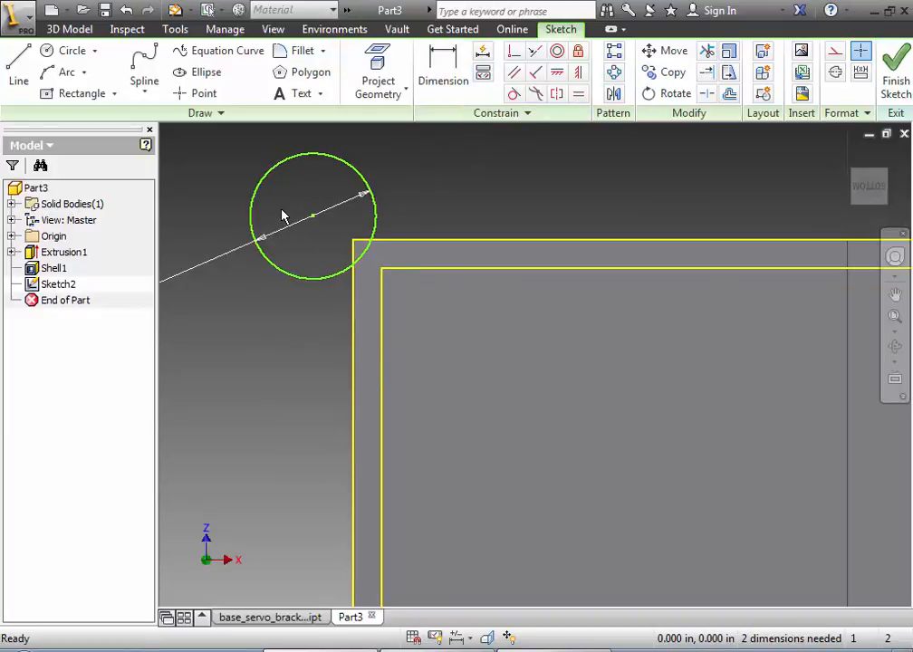
Move the circle into the box corner and set its diameter to .350 in.
click(663, 51)
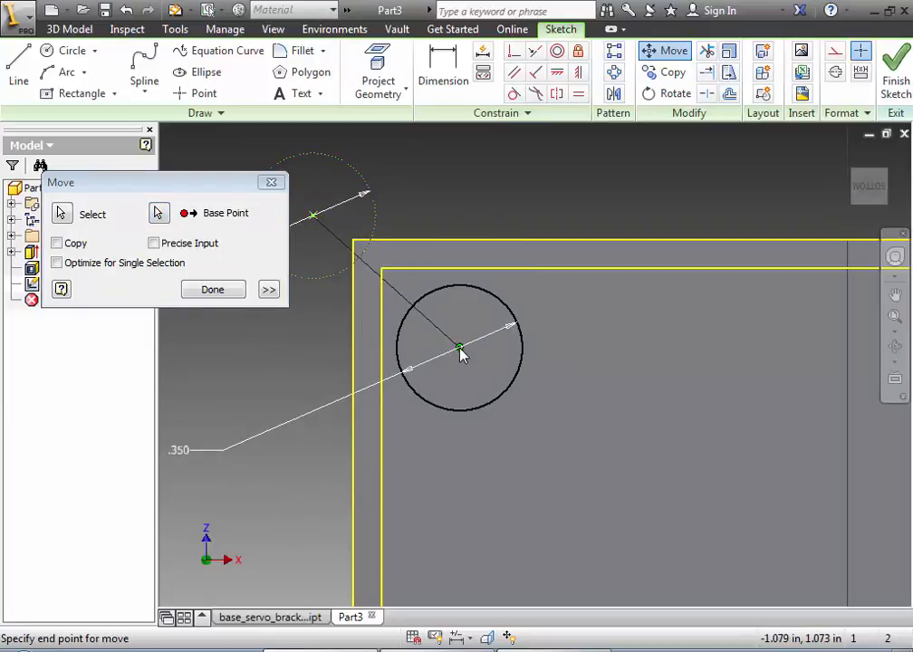
click(212, 290)
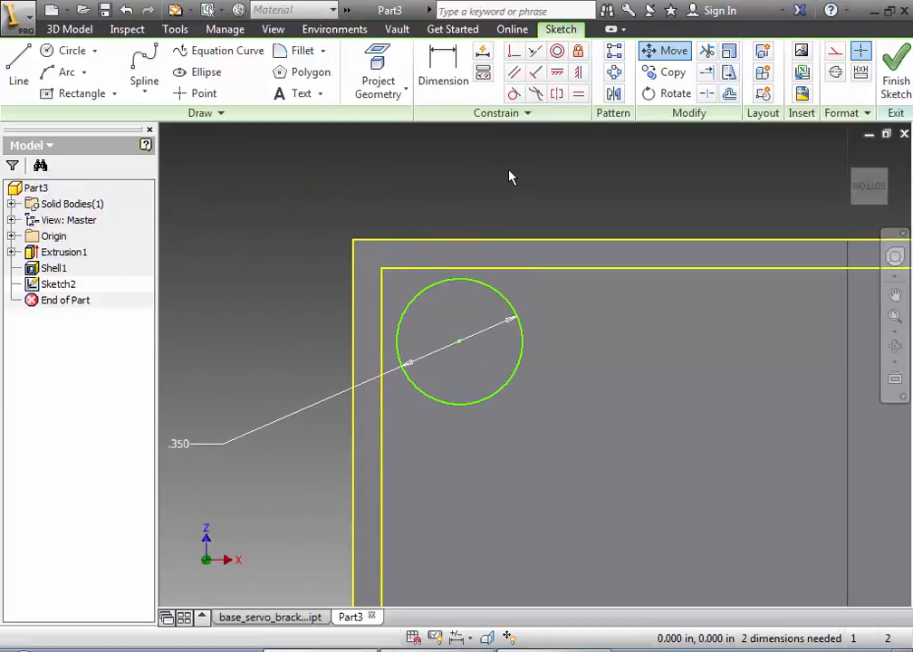
click(442, 72)
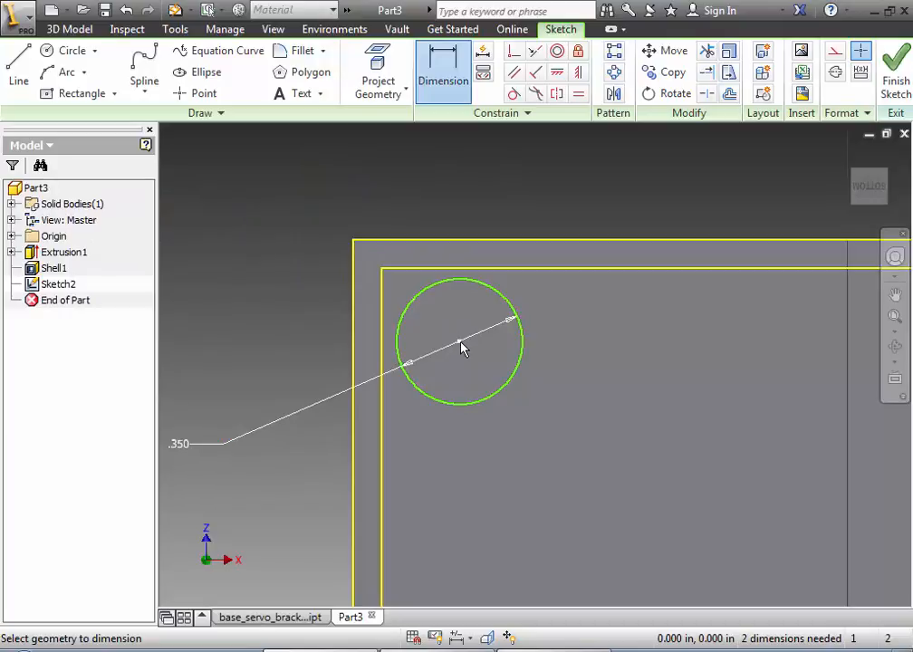
click(462, 348)
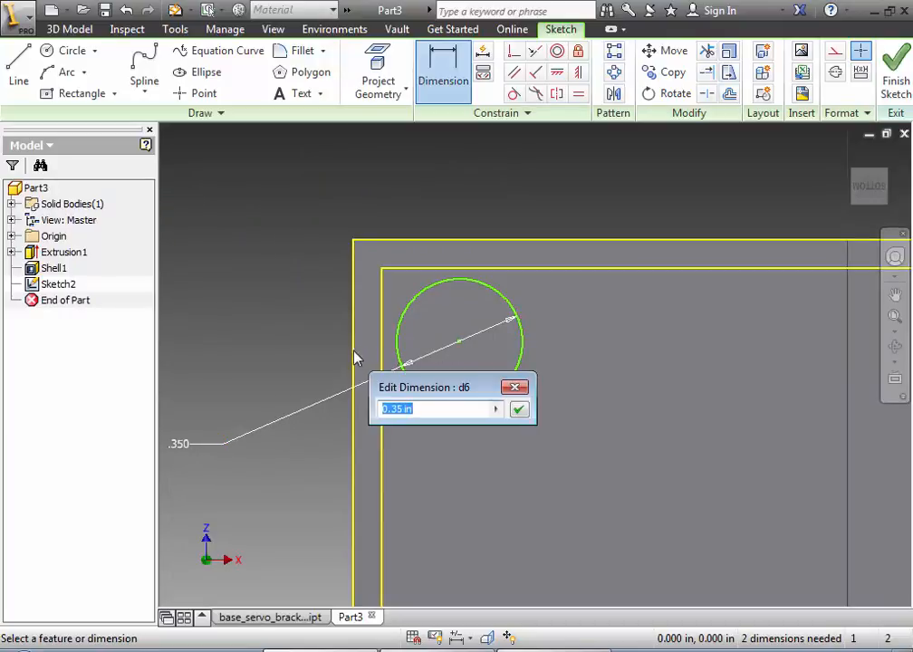
click(518, 410)
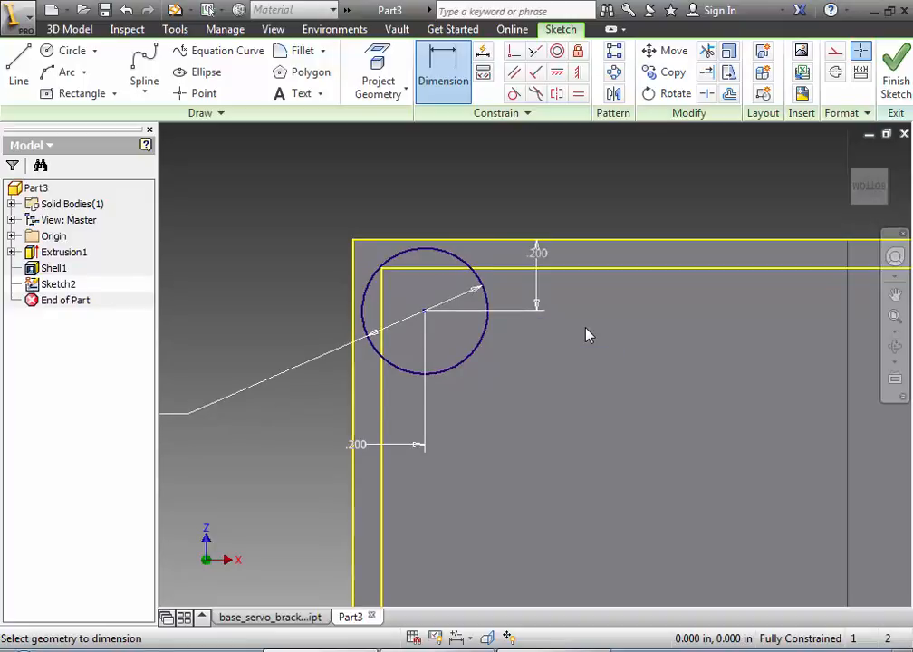
mouse_move(442, 326)
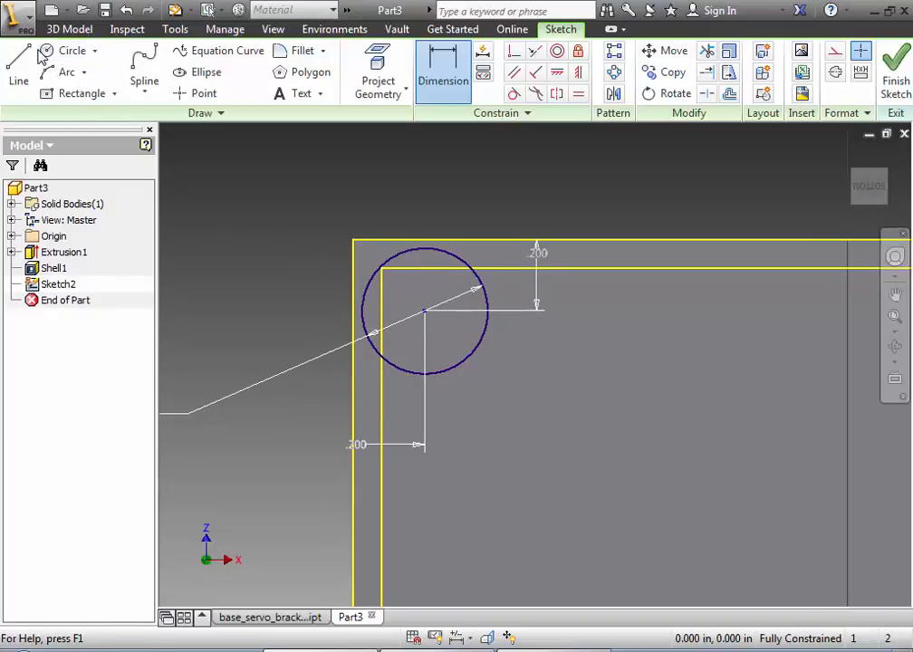
Add a concentric .100 in screw-hole circle inside the corner standoff circle.
click(73, 51)
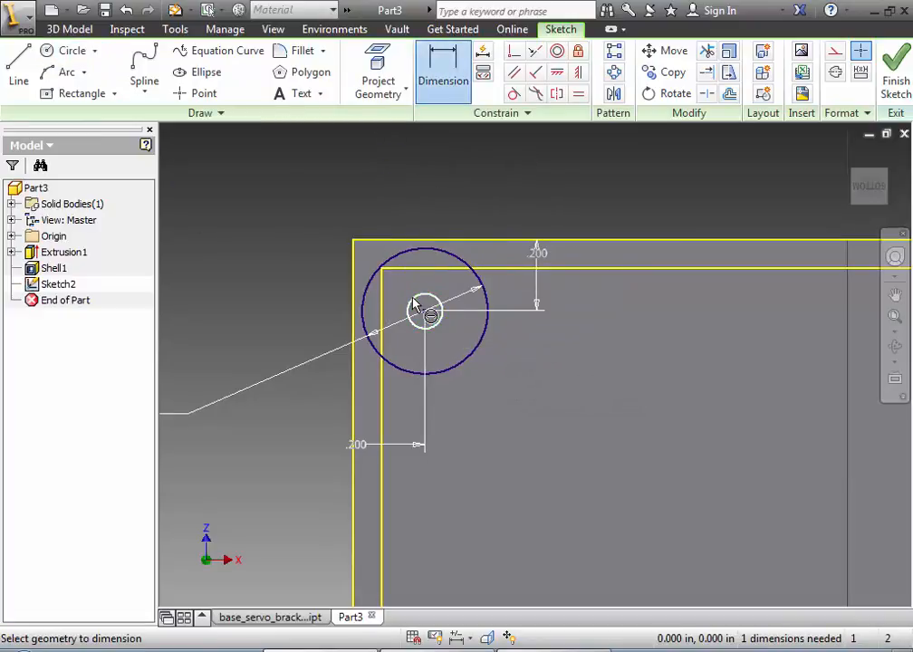
click(426, 311)
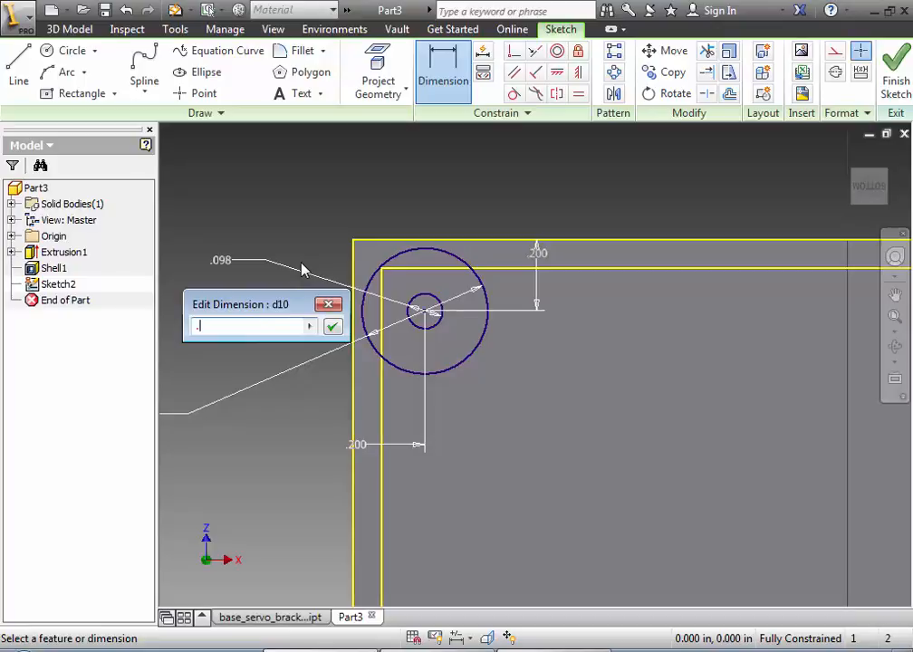
click(333, 326)
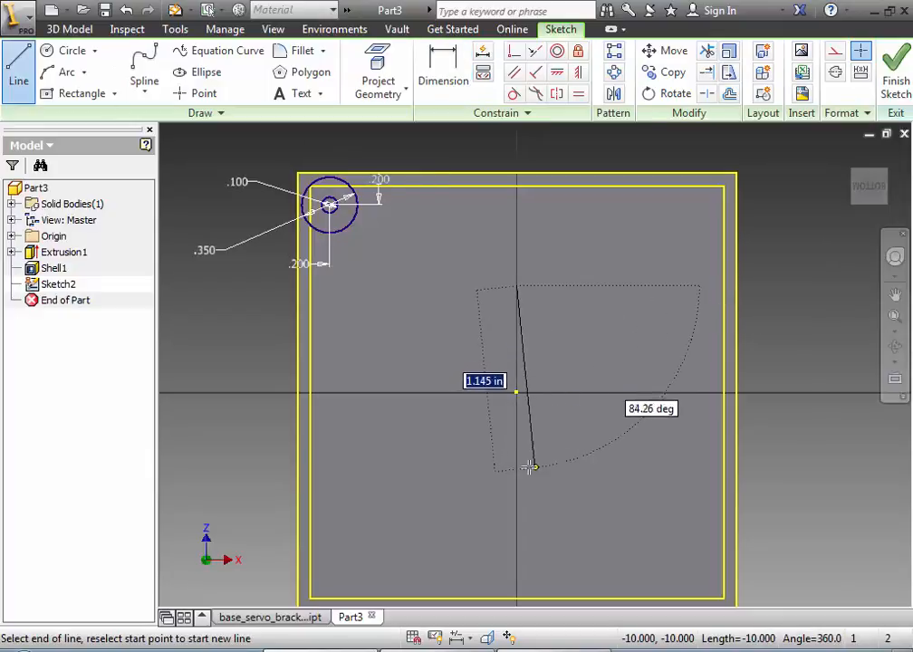
Draw vertical and horizontal centre lines as mirror axes and start the Mirror command.
right_click(529, 468)
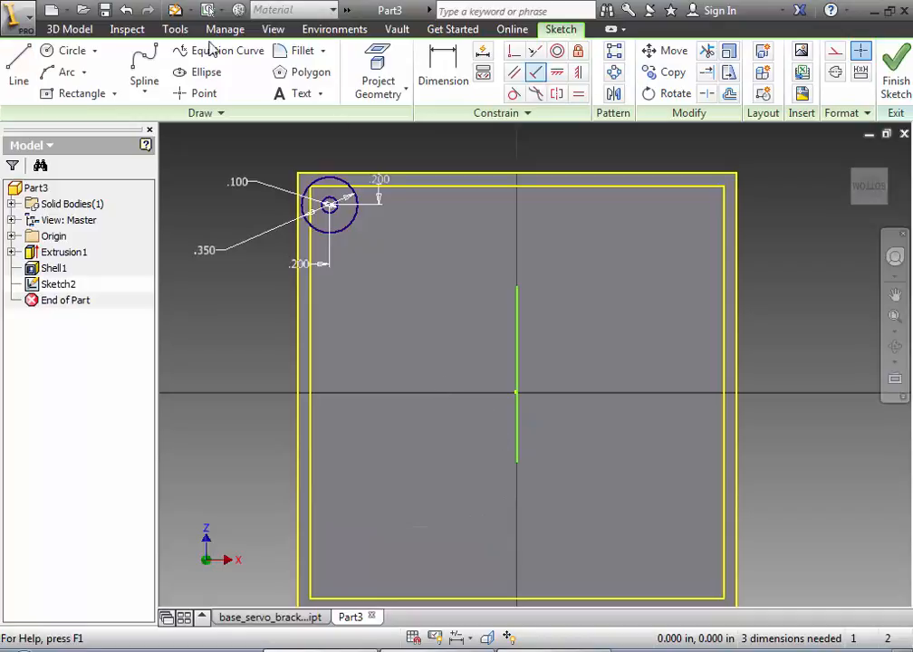
click(18, 69)
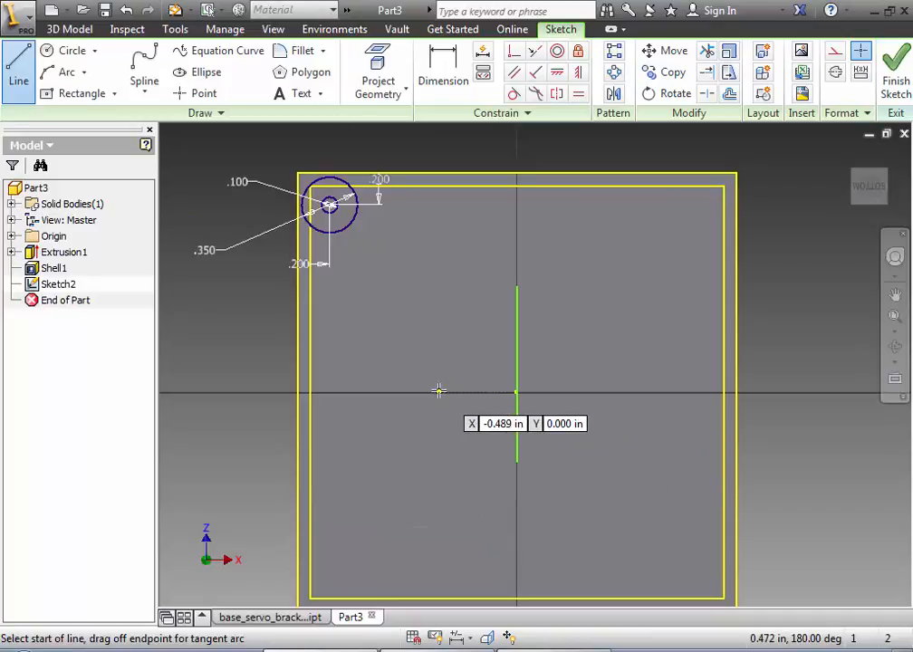
click(487, 393)
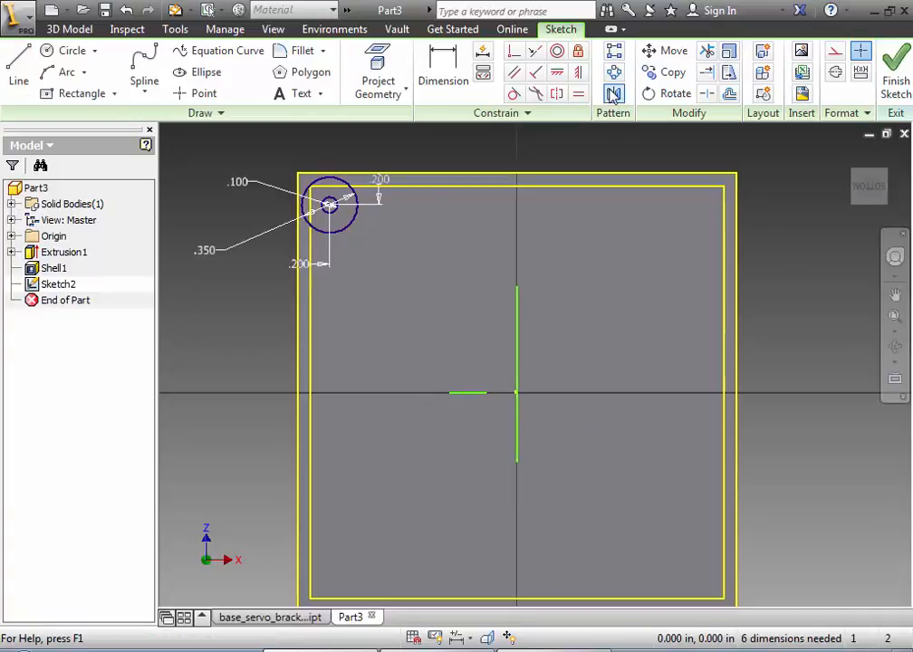
click(613, 94)
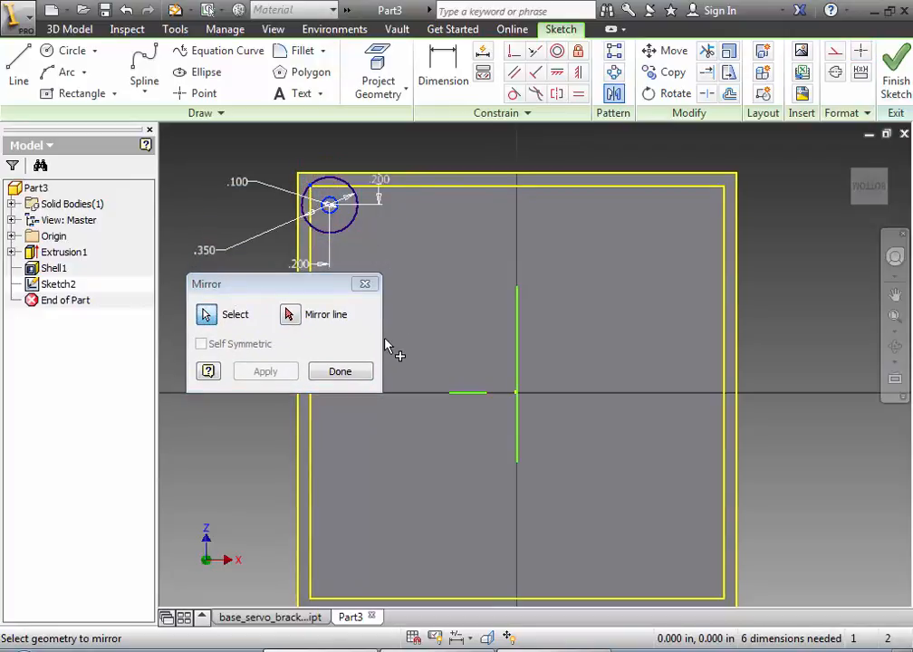
click(290, 315)
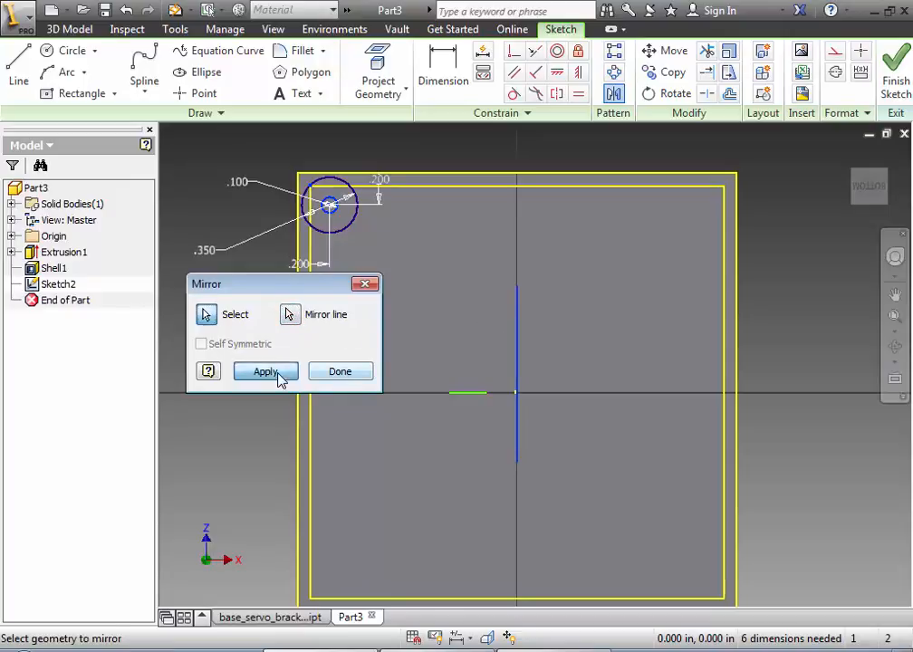
click(265, 372)
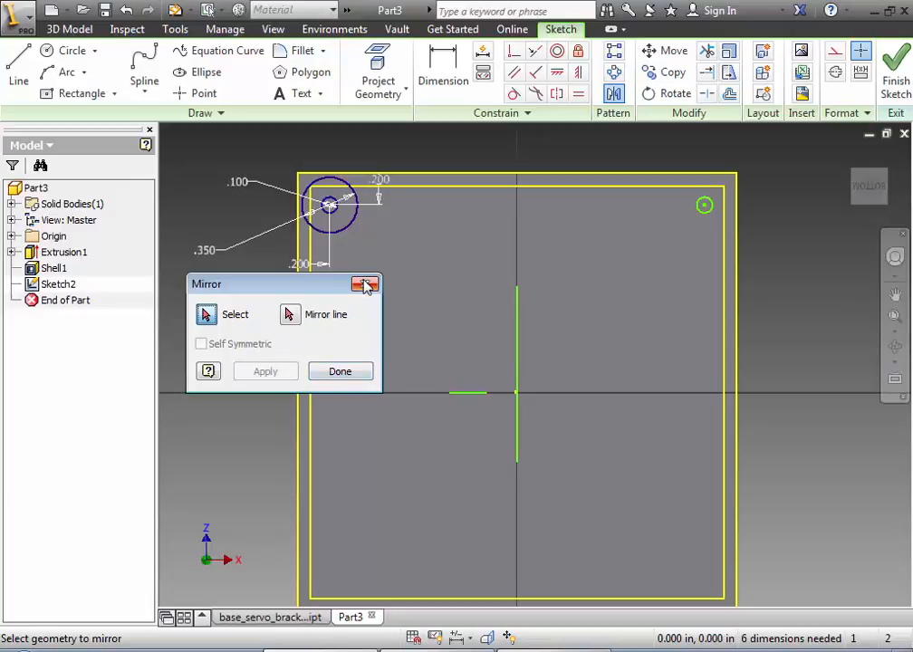
click(366, 285)
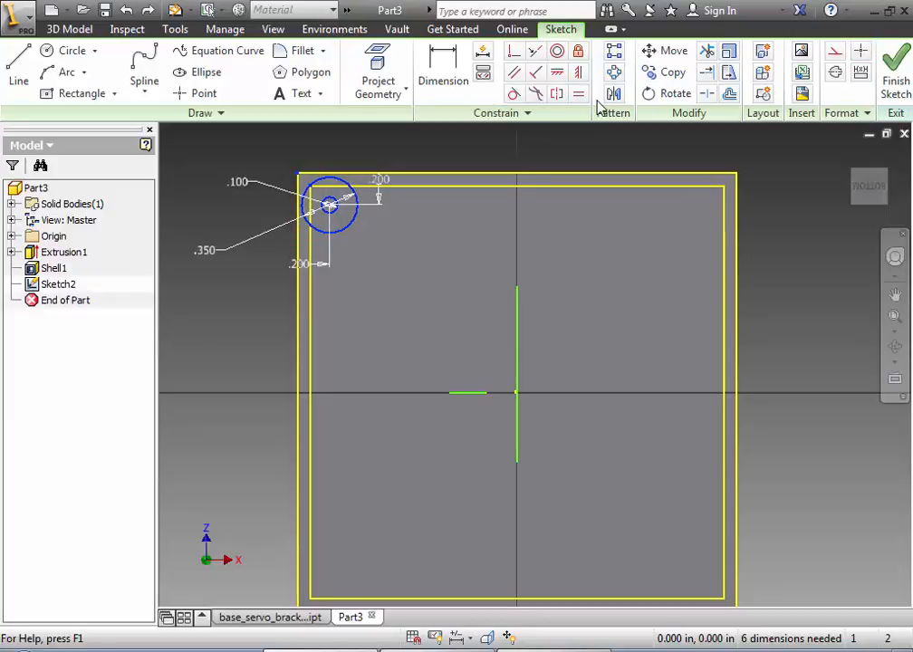
Mirror the circles across the vertical then horizontal axes to all four corners and finish Sketch2.
click(613, 95)
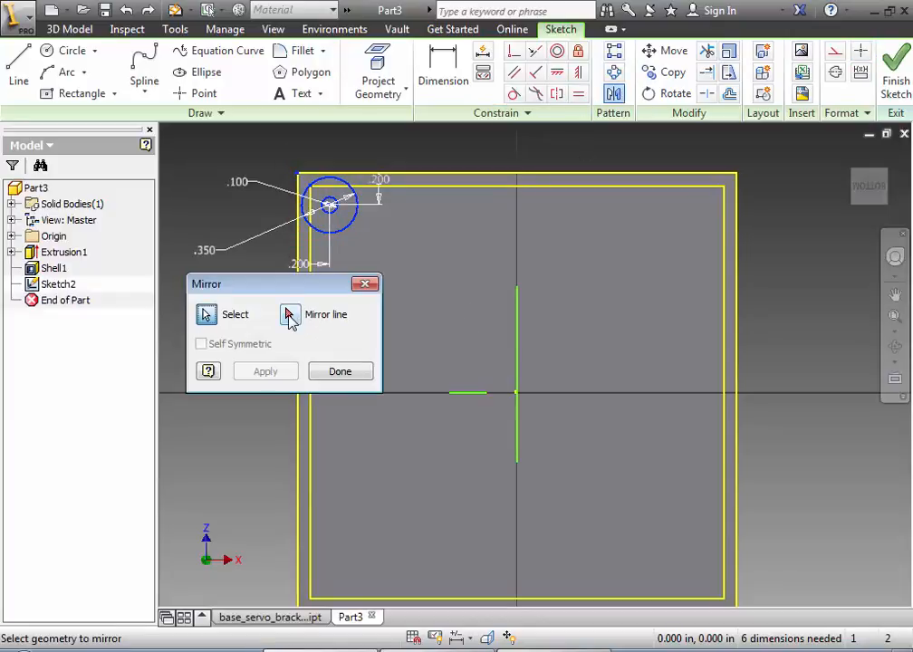
click(290, 316)
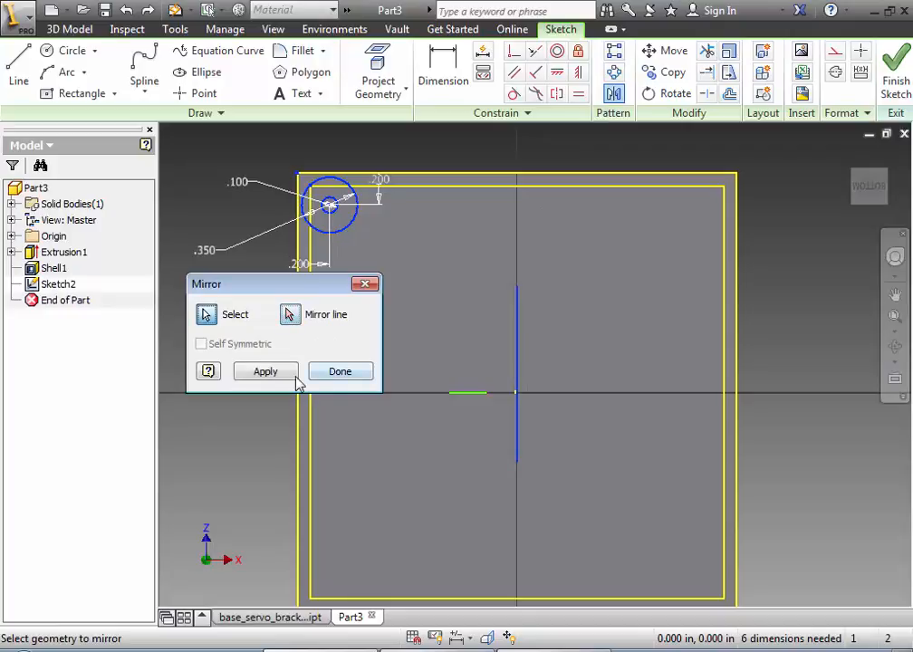
click(265, 372)
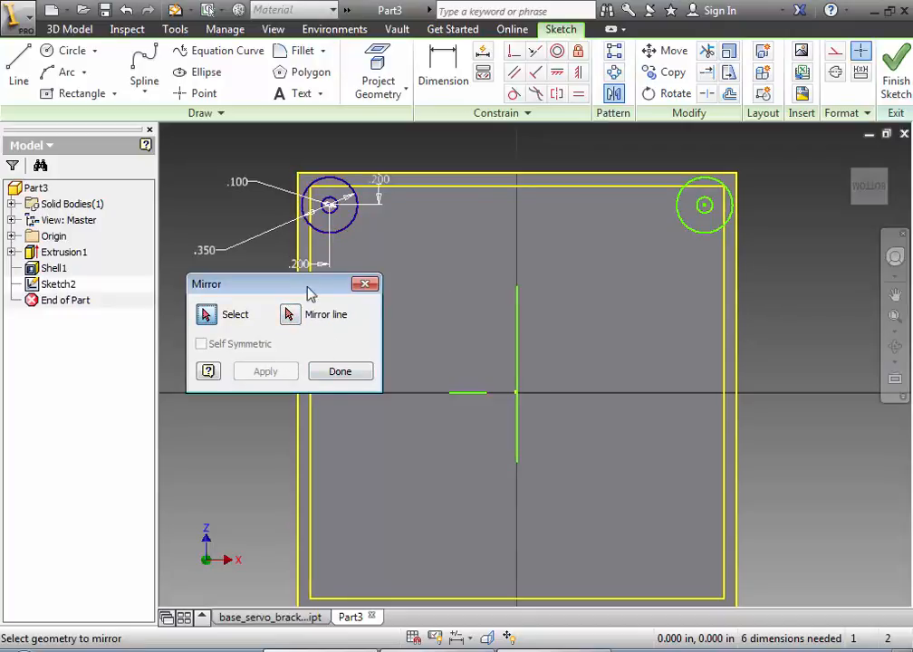
mouse_move(305, 167)
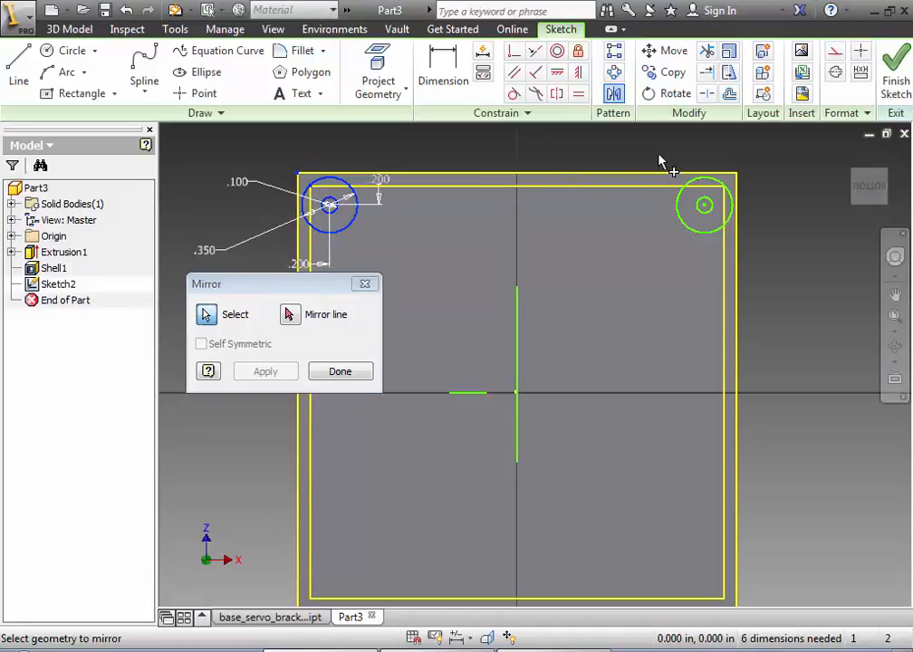
click(703, 204)
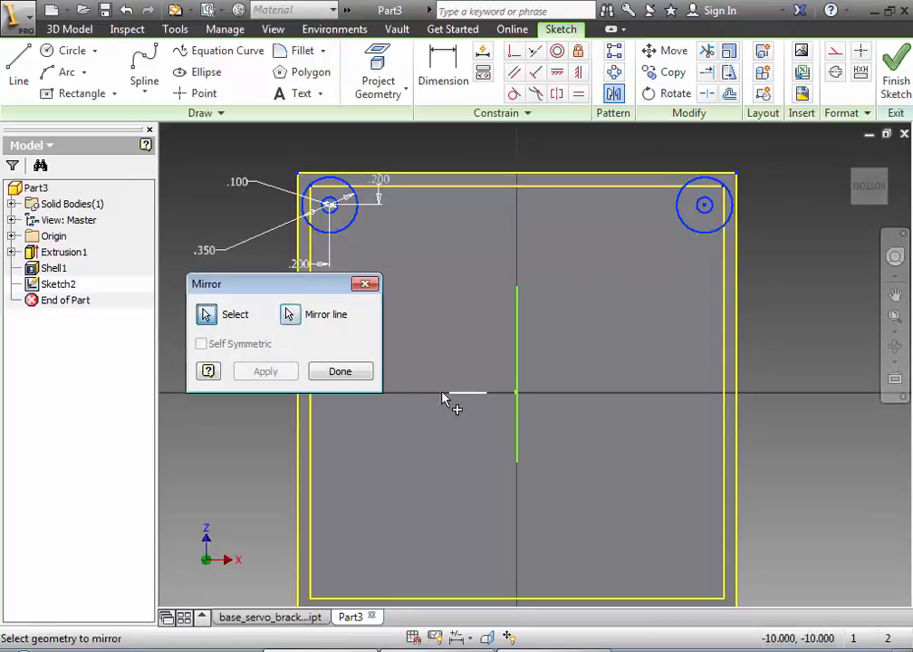
click(264, 371)
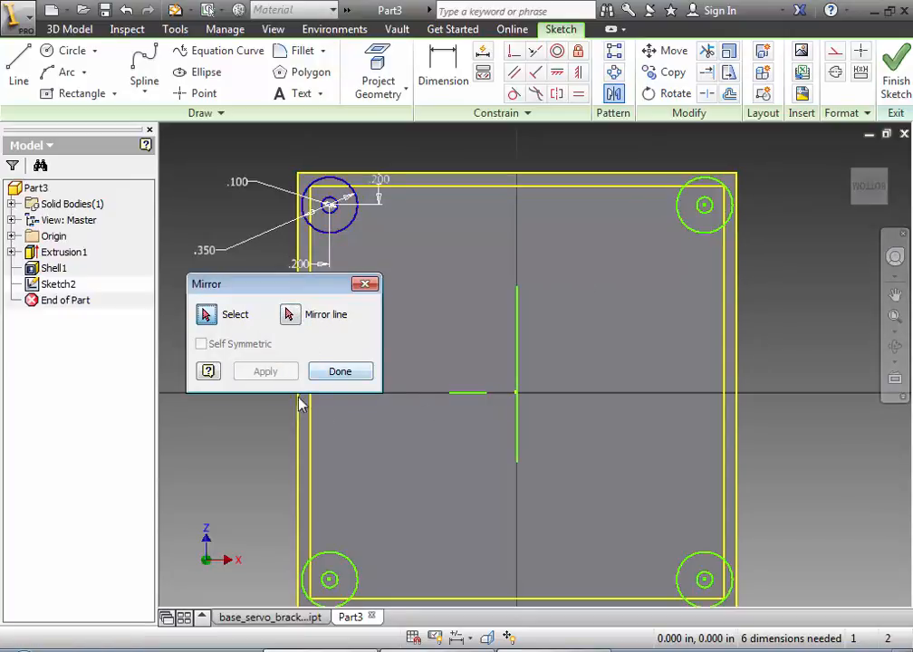
click(340, 371)
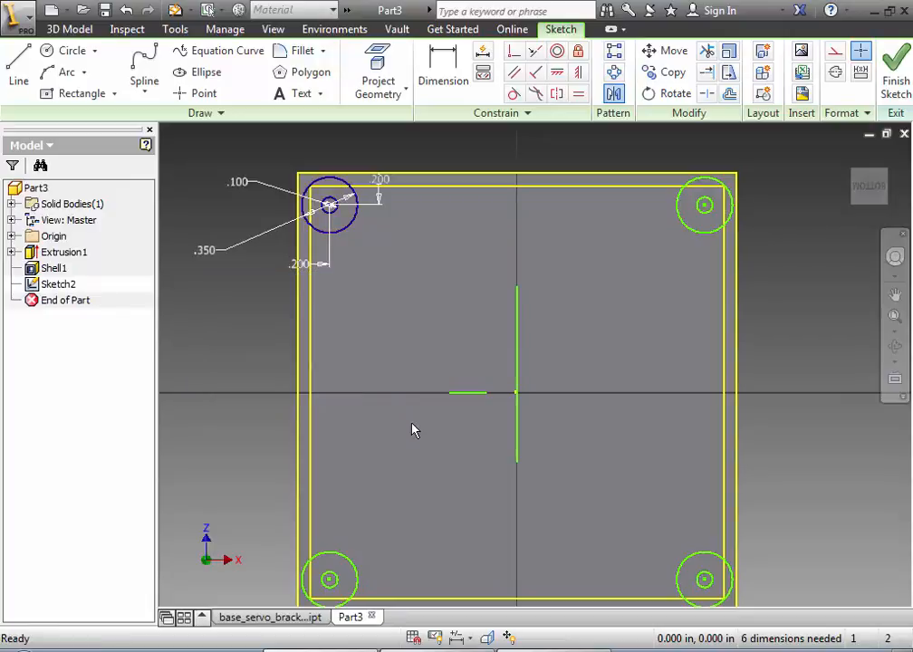
click(895, 69)
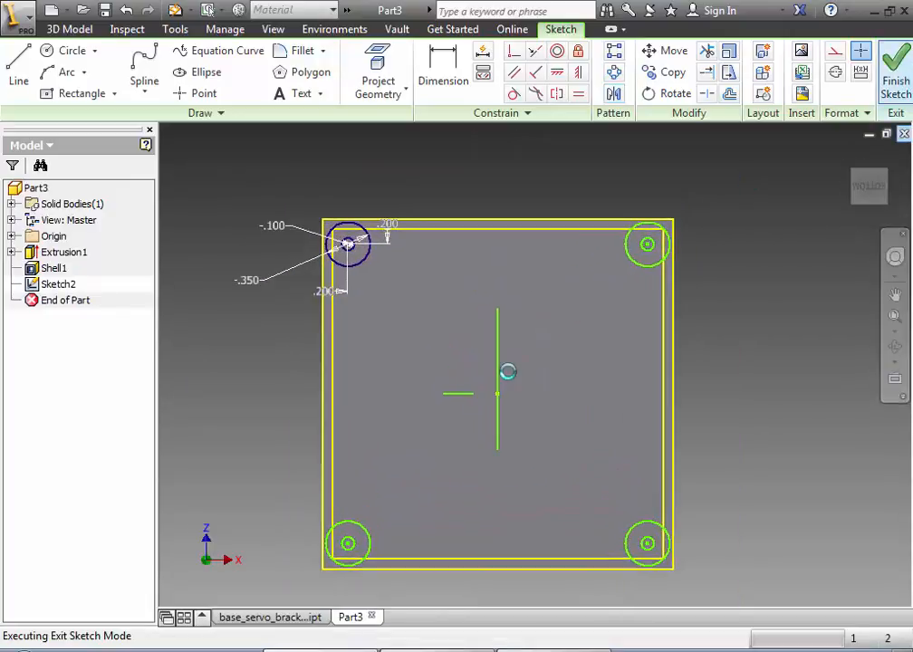
Begin an Extrude and select the four corner standoff ring profiles.
click(895, 69)
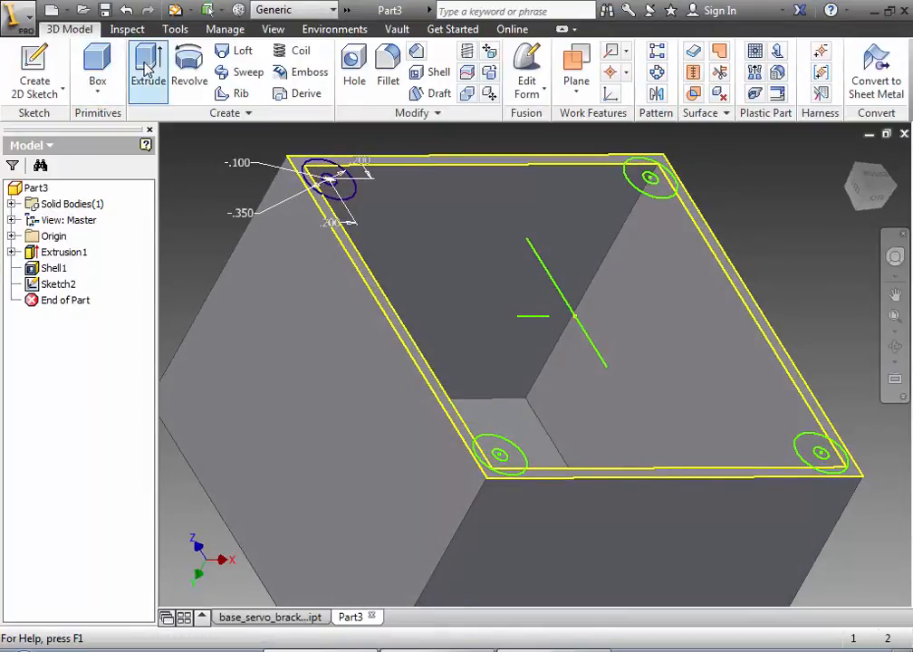
click(148, 69)
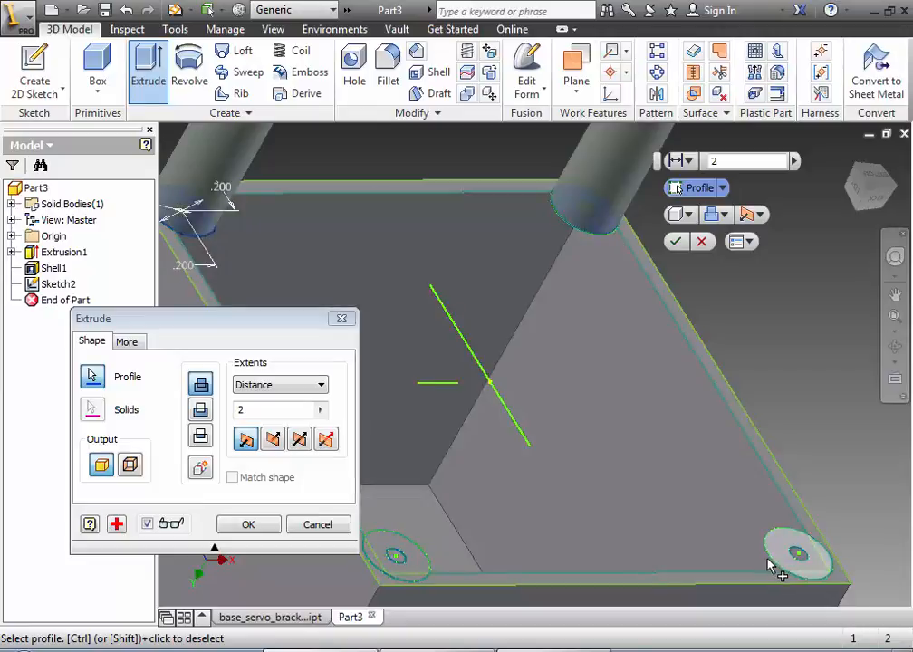
mouse_move(725, 576)
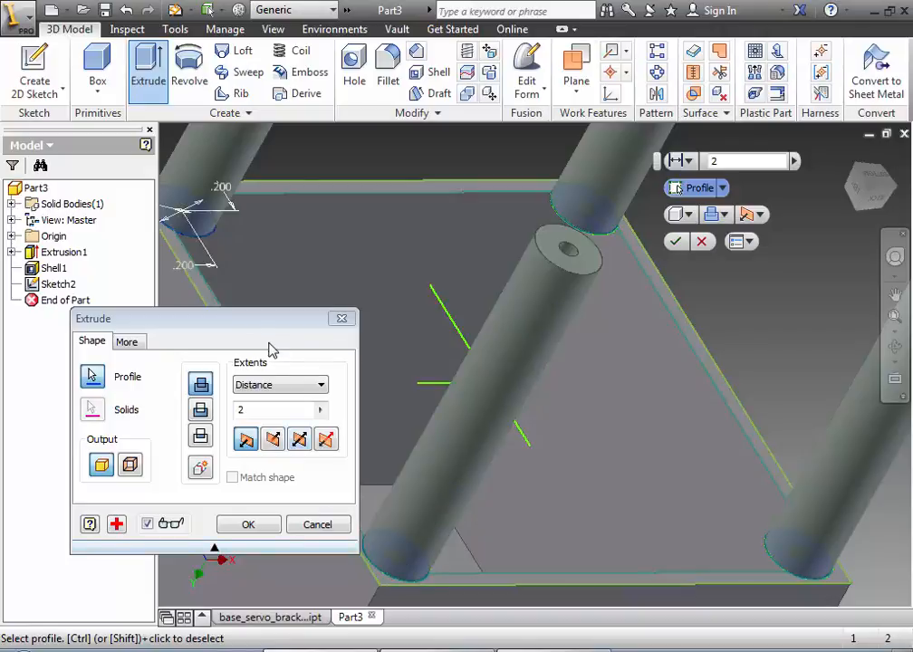
mouse_move(199, 410)
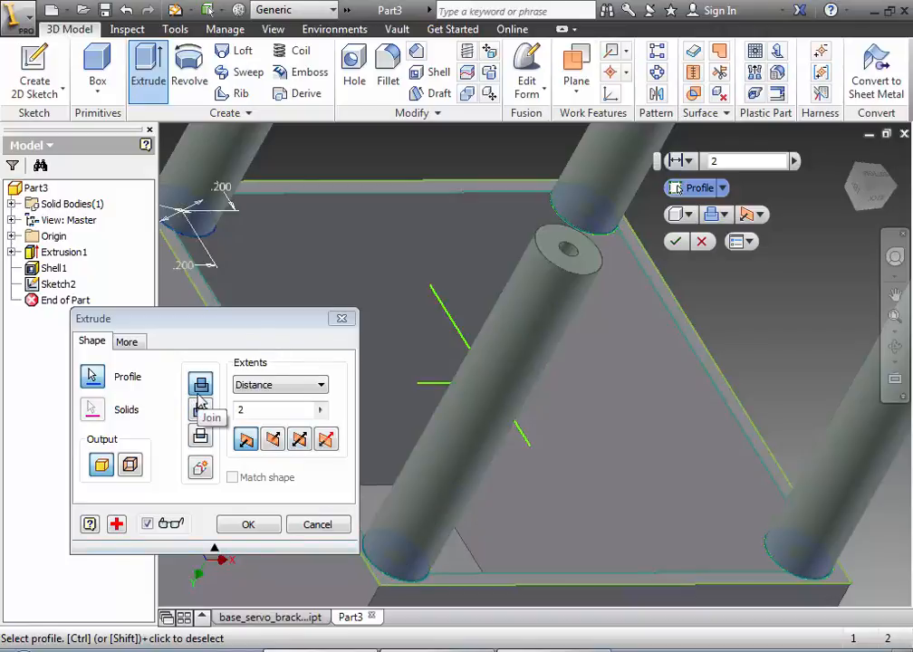
Extrude the standoffs with the To Next extent and orbit to inspect inside the box.
click(319, 384)
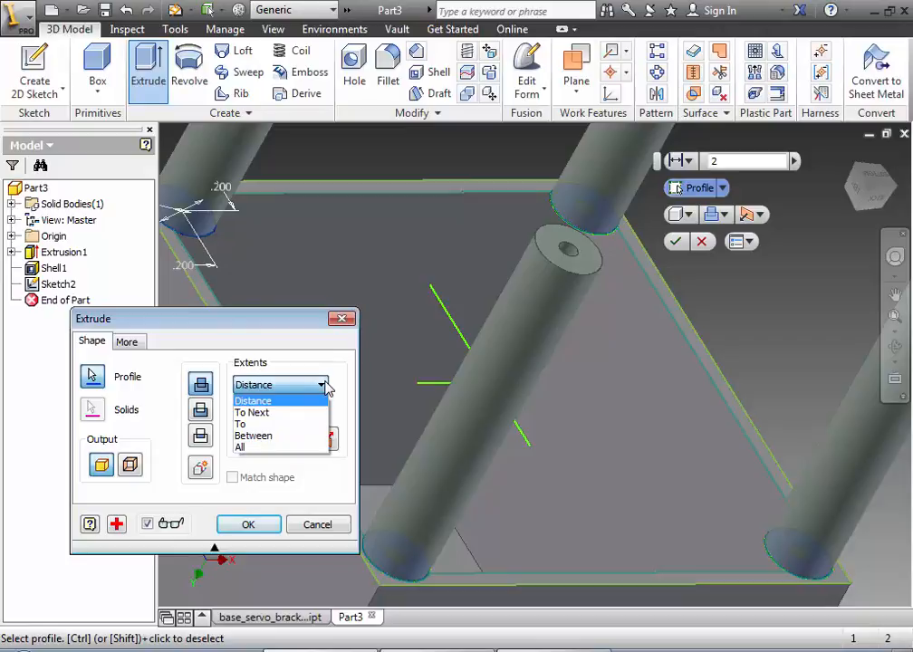
click(251, 413)
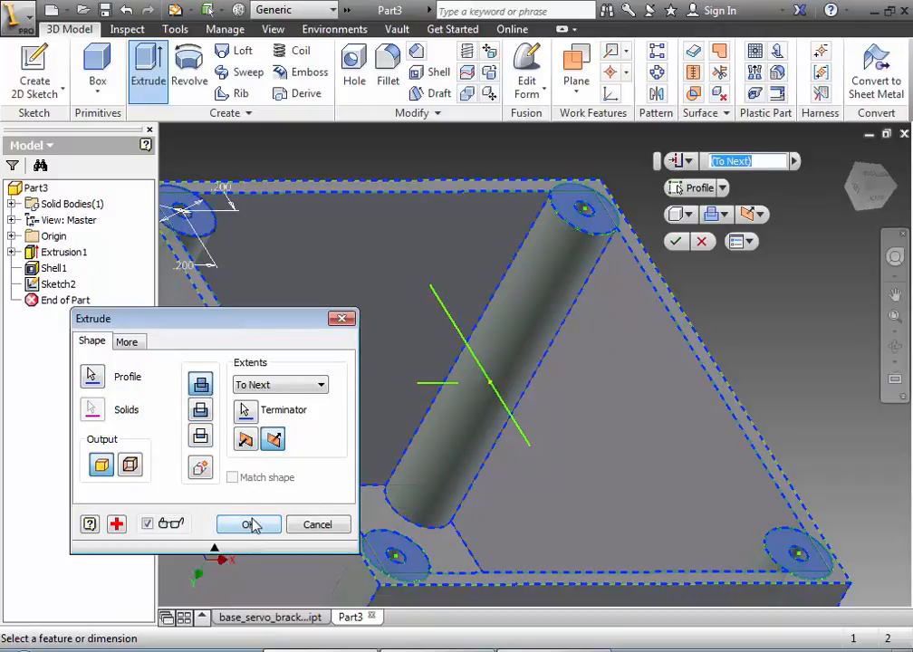
click(248, 526)
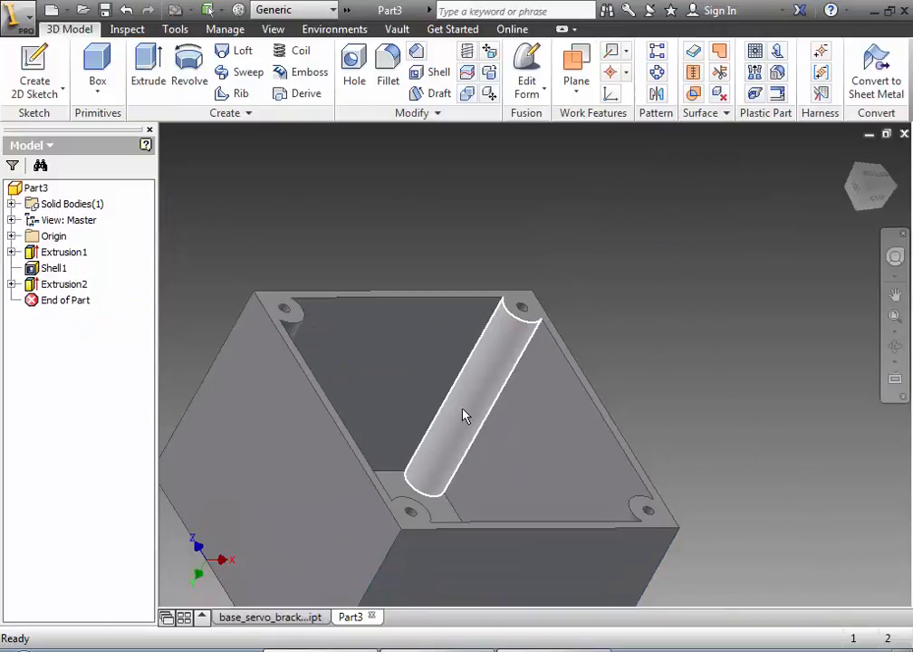
drag(463, 417, 390, 457)
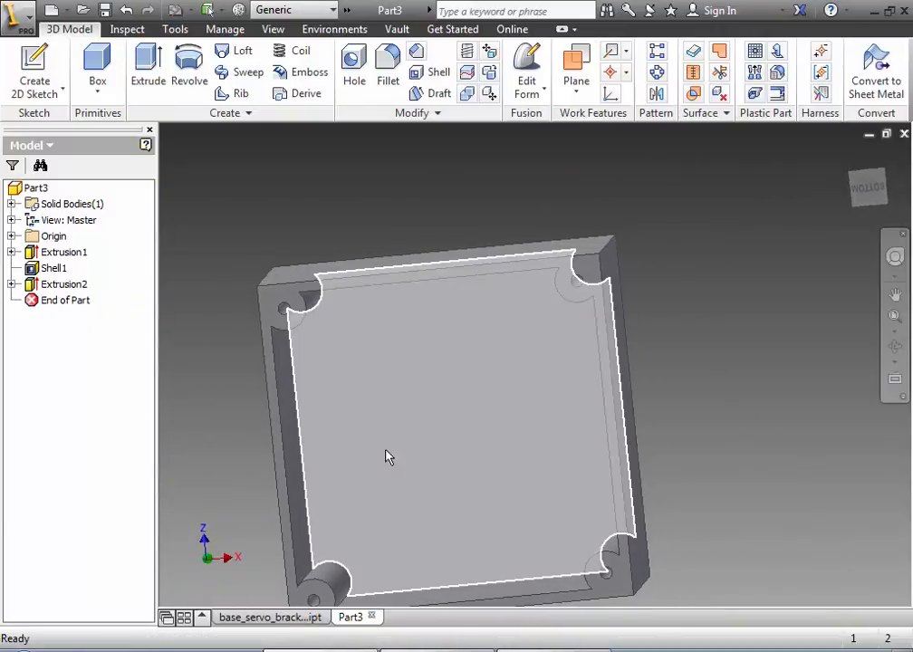
drag(384, 457, 363, 417)
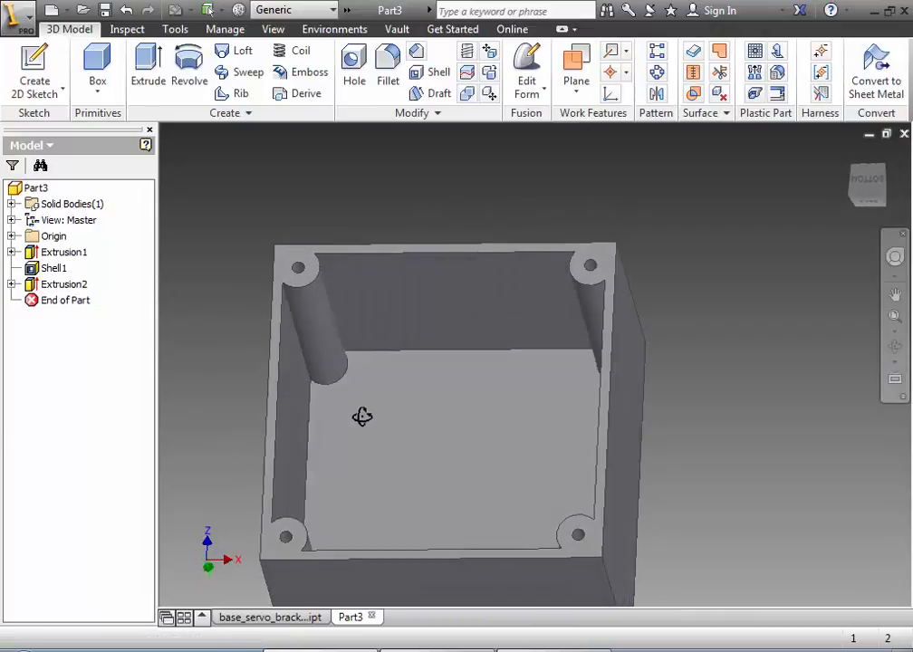